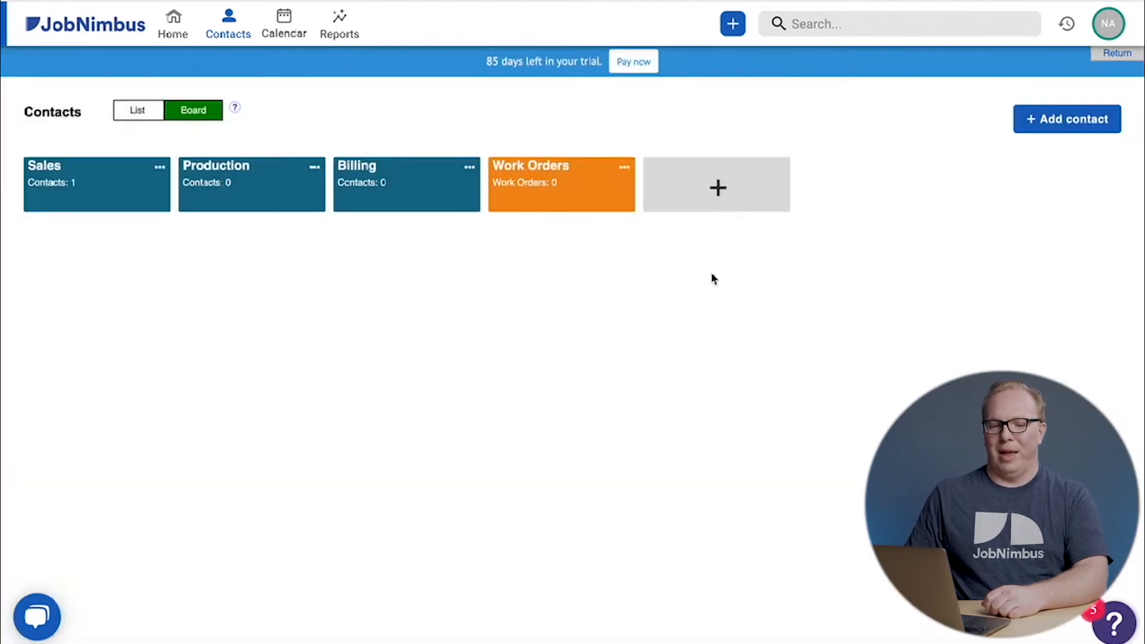
{"action": "mouse_move", "coordinate": [592, 344]}
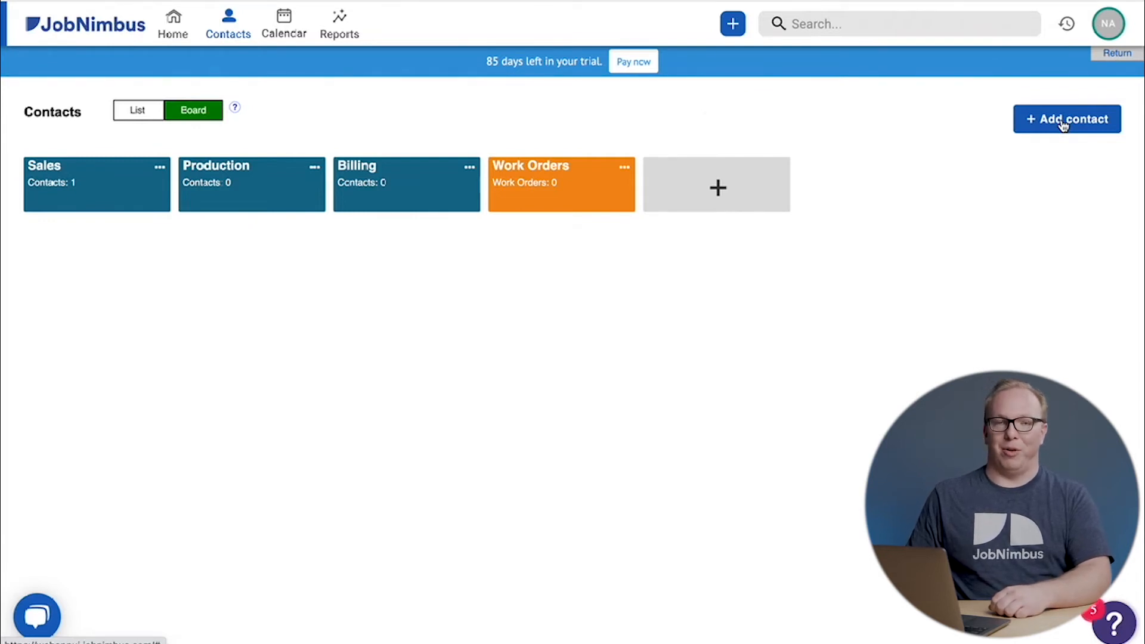
Step: Open the Add Contact / Add Task menu from the top-bar + button on the Contacts board
{"action": "left_click", "coordinate": [732, 23]}
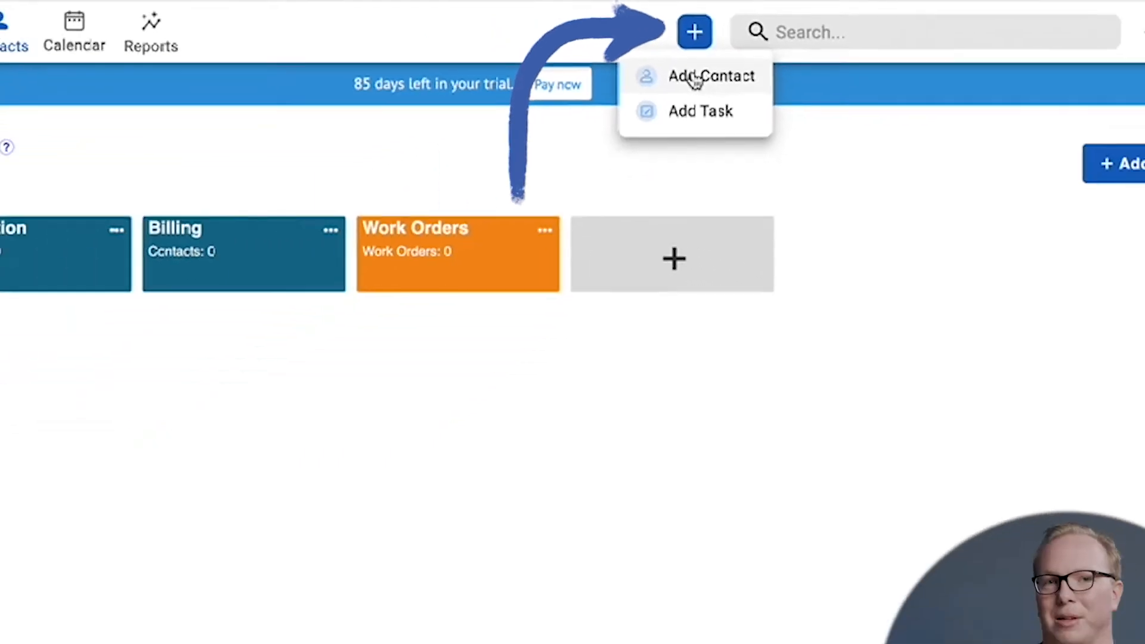
Step: Choose Add Contact and enter first name John and last name Doe
{"action": "left_click", "coordinate": [710, 75]}
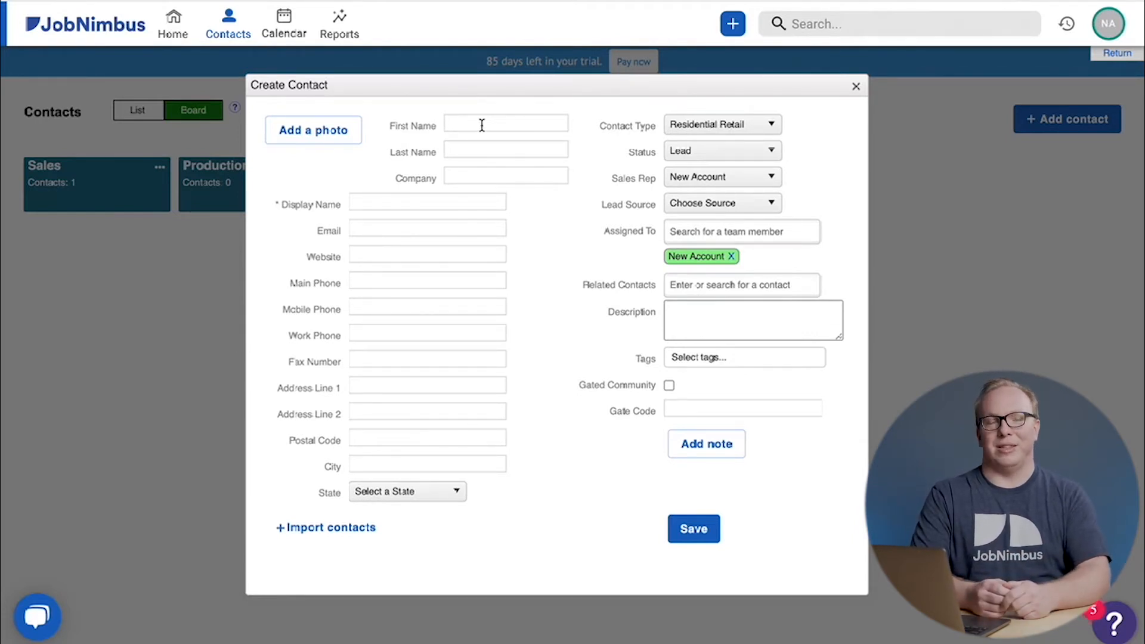
{"action": "type", "text": "Jd"}
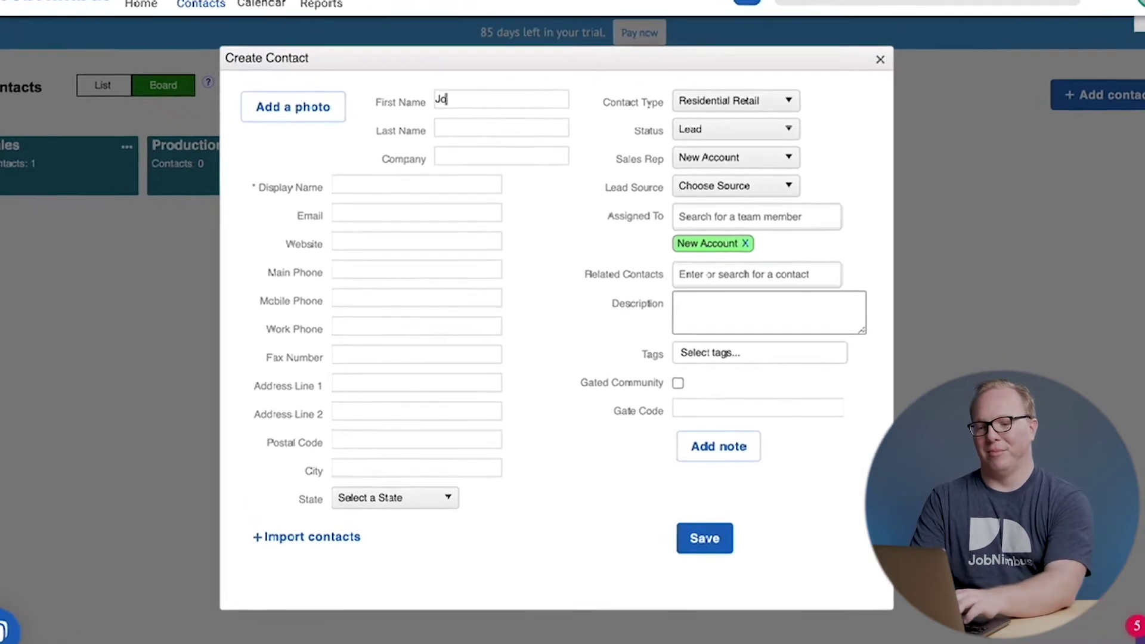
{"action": "type", "text": "Doe"}
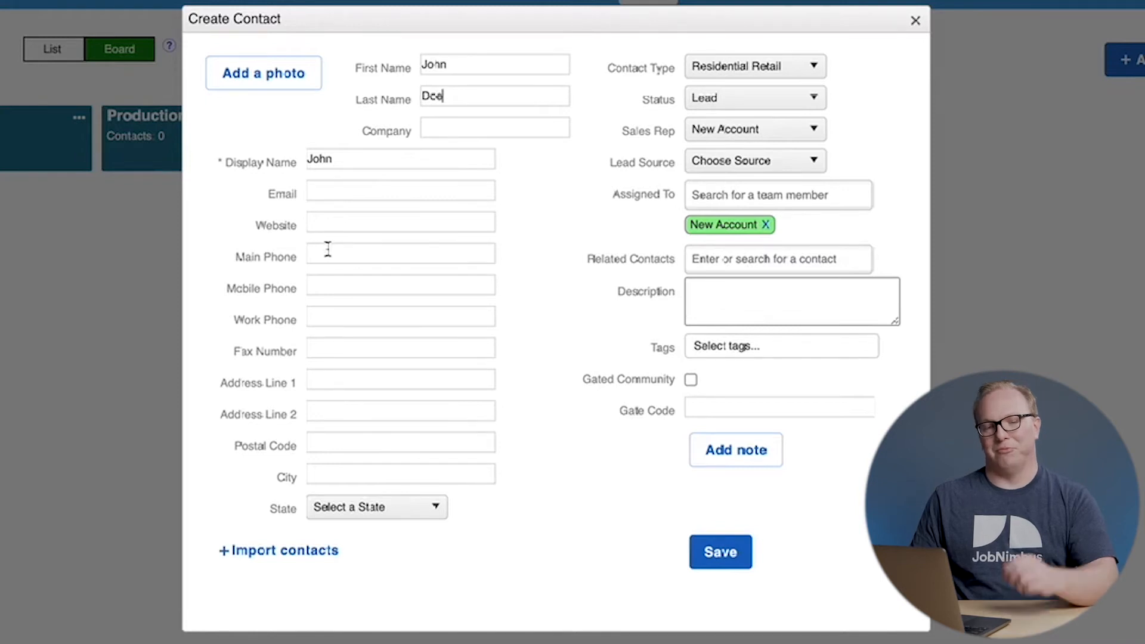
{"action": "mouse_move", "coordinate": [327, 244]}
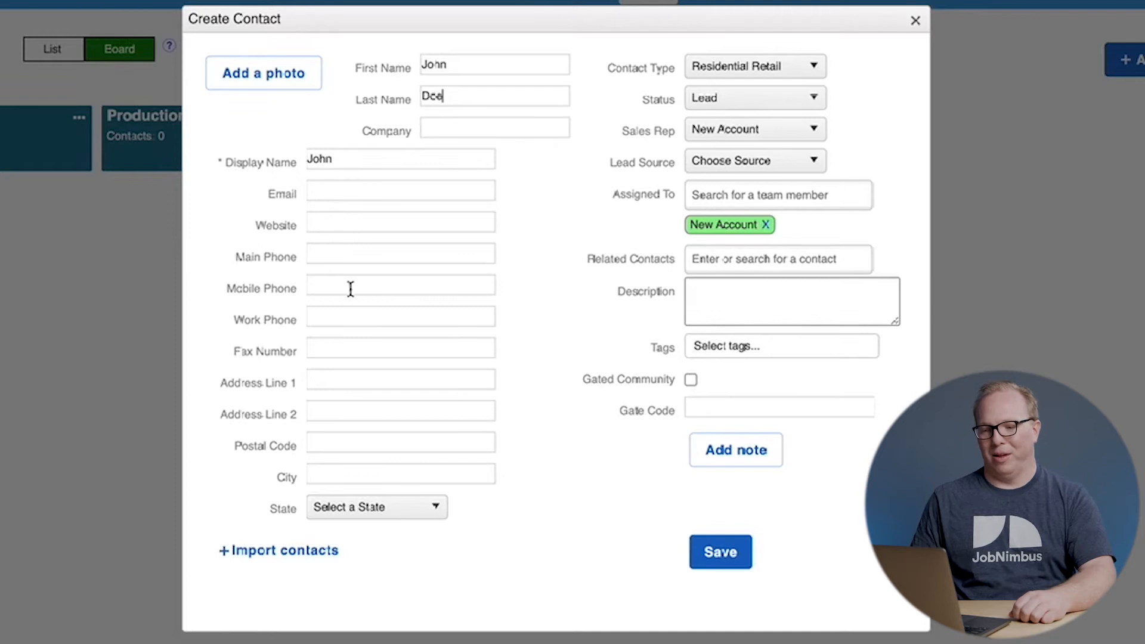
{"action": "mouse_move", "coordinate": [556, 270]}
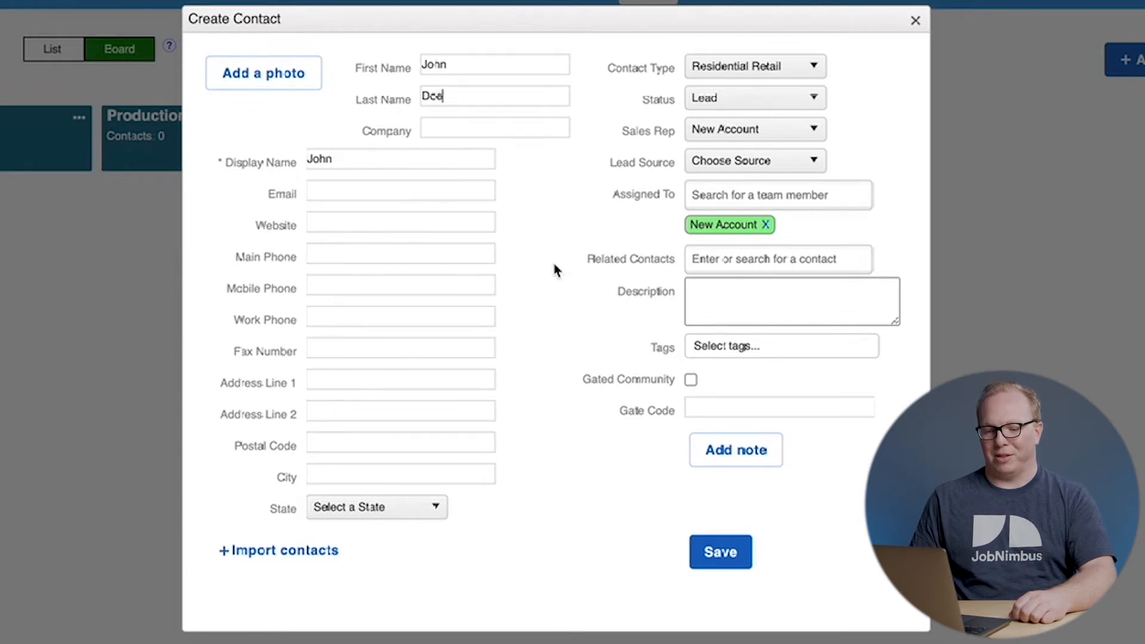
{"action": "mouse_move", "coordinate": [340, 410]}
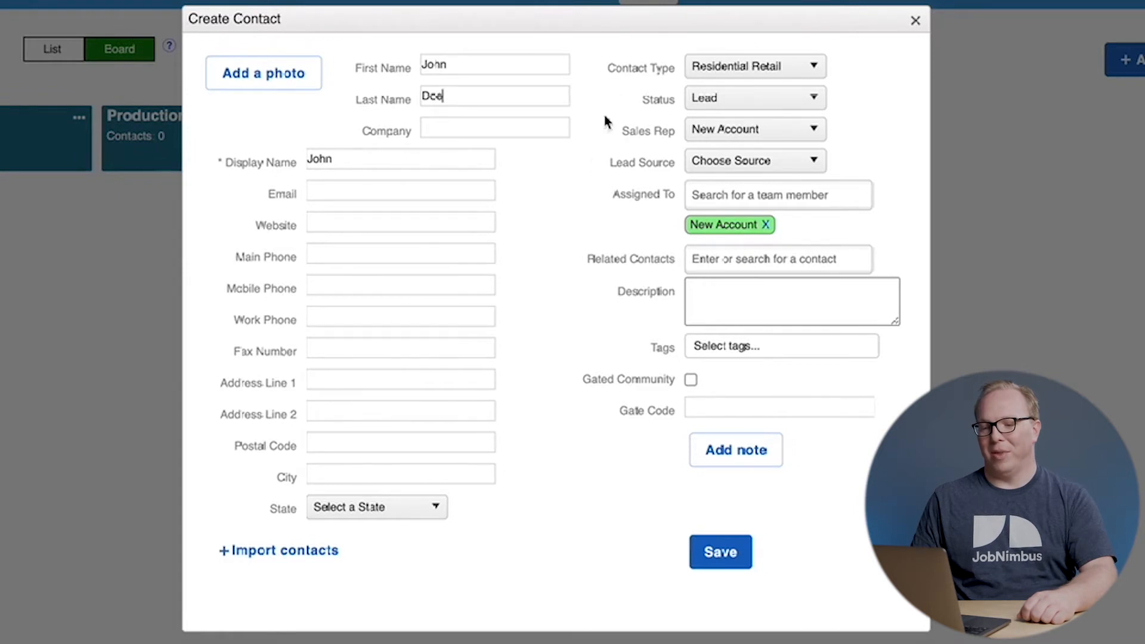
{"action": "mouse_move", "coordinate": [626, 67]}
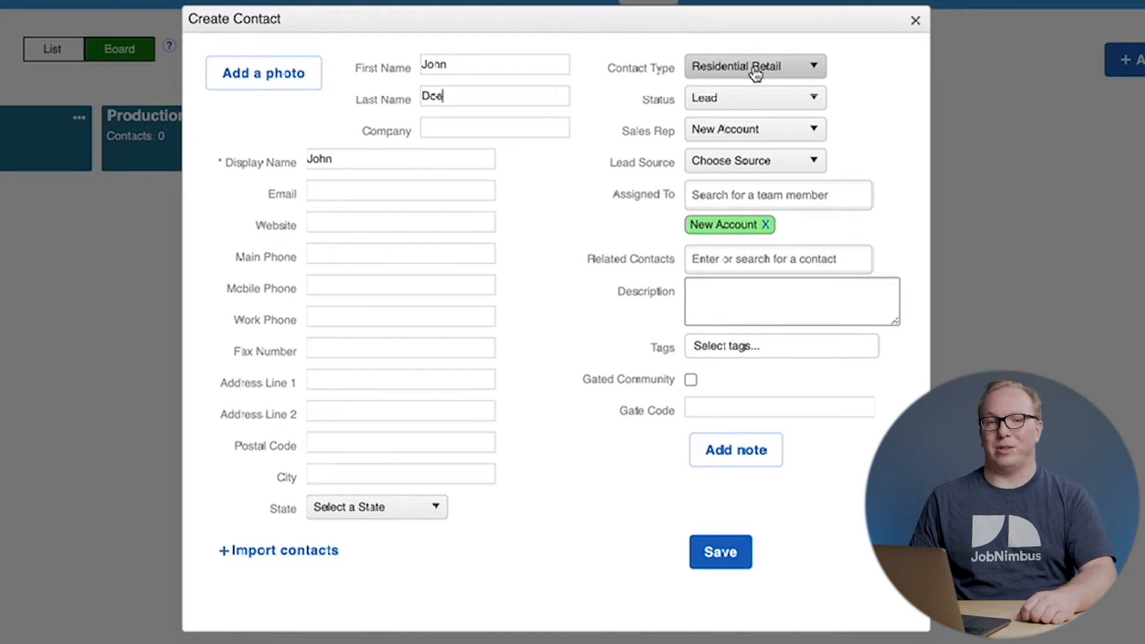
{"action": "mouse_move", "coordinate": [729, 98]}
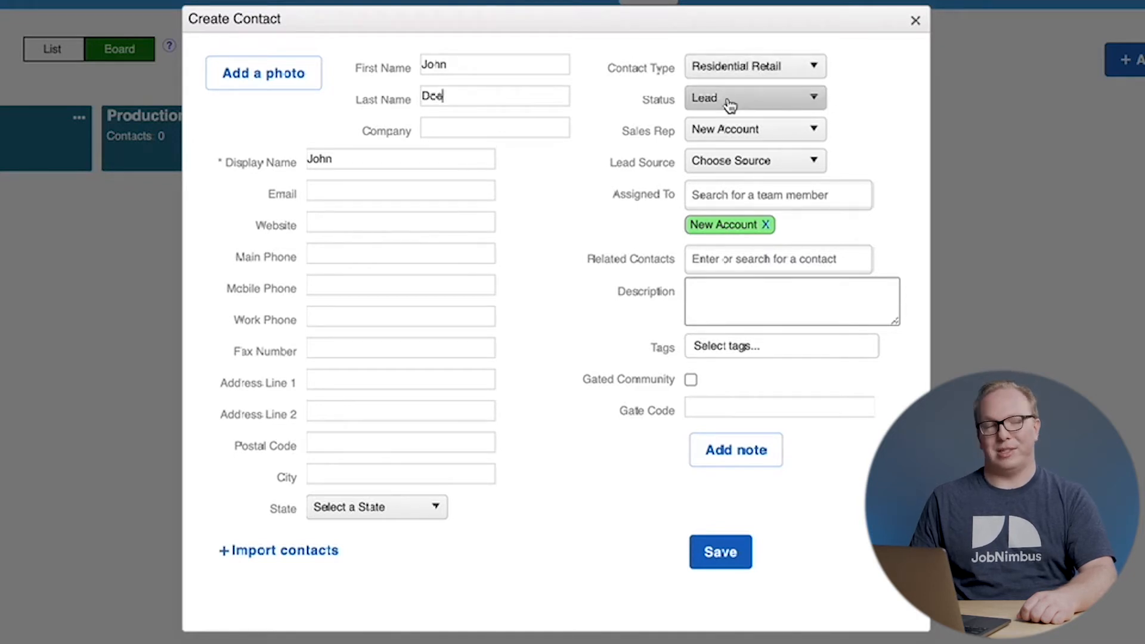
{"action": "mouse_move", "coordinate": [721, 136]}
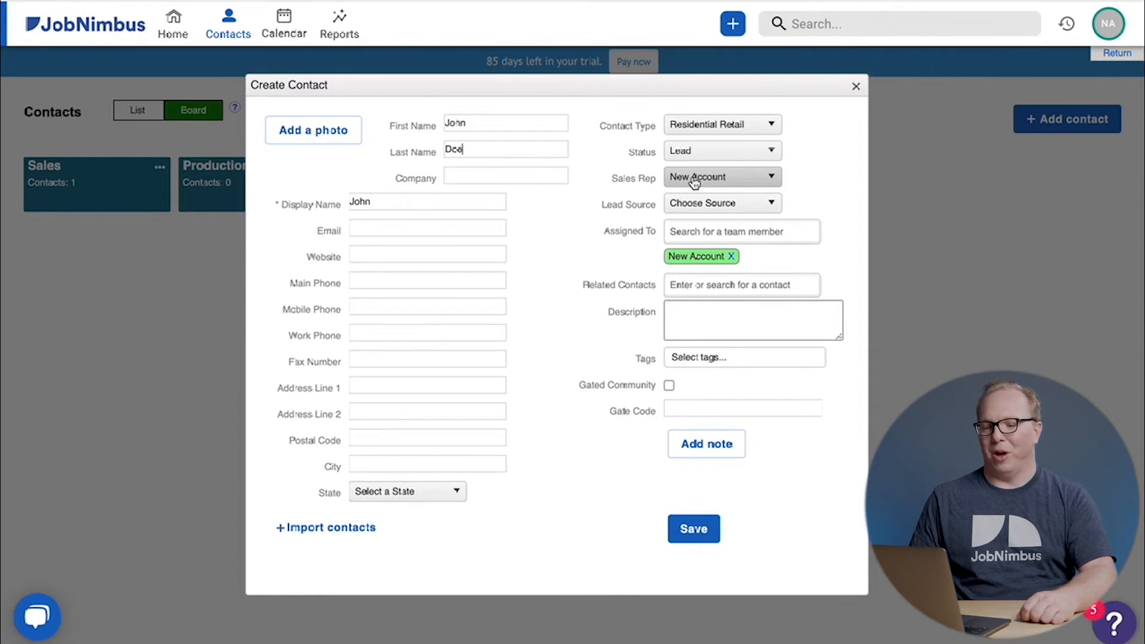
Step: Review the Contact Type, Status and Sales Rep fields, then close the John Doe form unsaved
{"action": "left_click", "coordinate": [719, 177]}
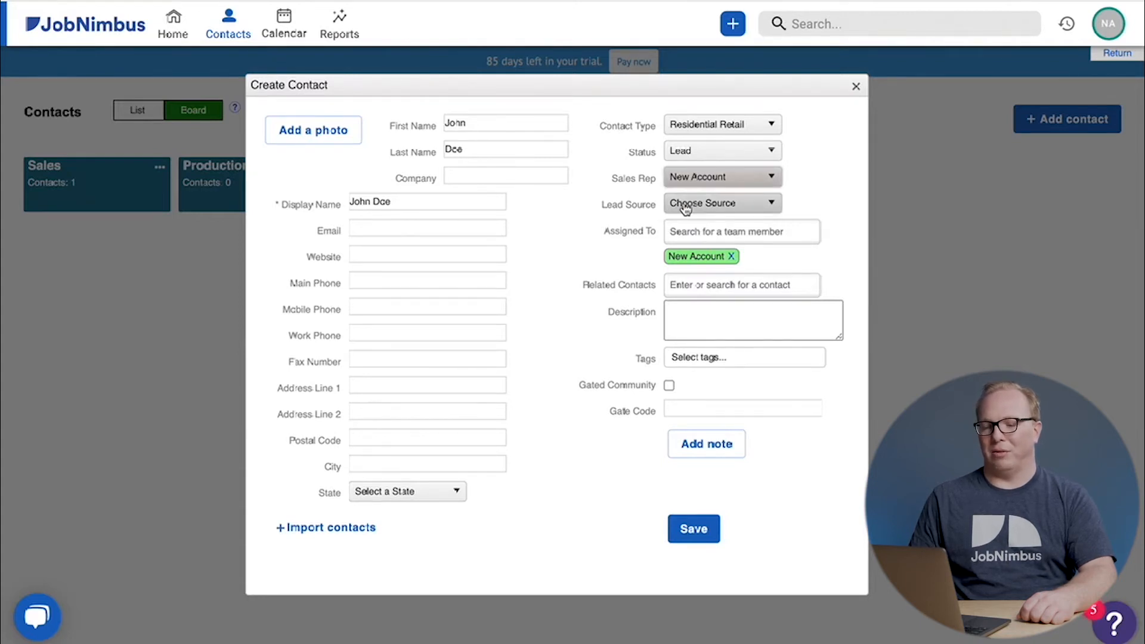
{"action": "mouse_move", "coordinate": [651, 248]}
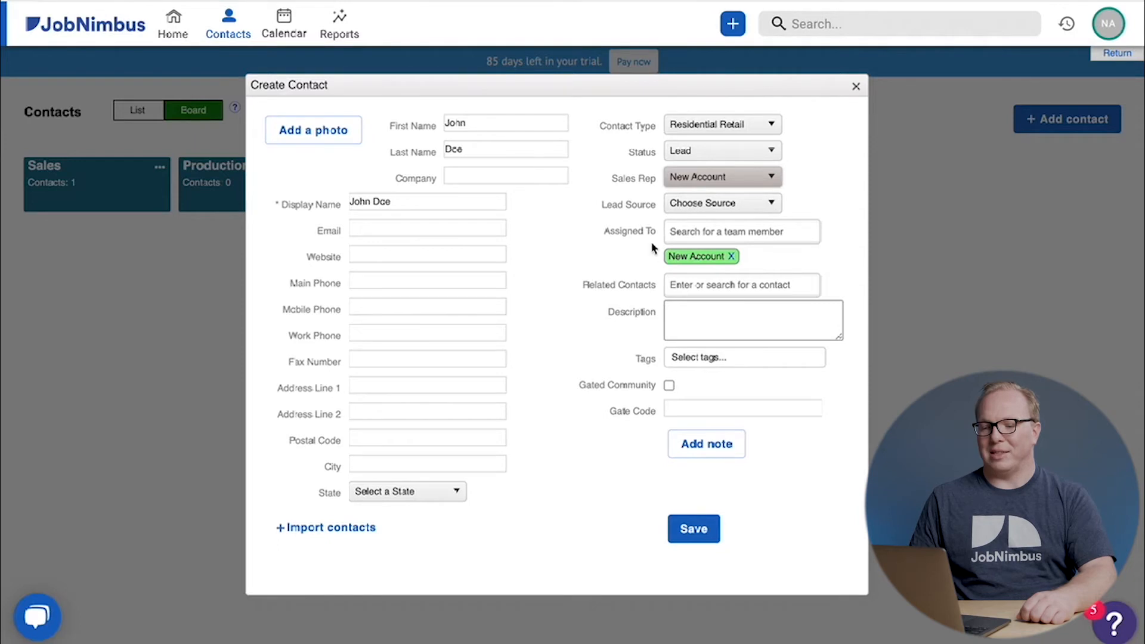
{"action": "mouse_move", "coordinate": [641, 176]}
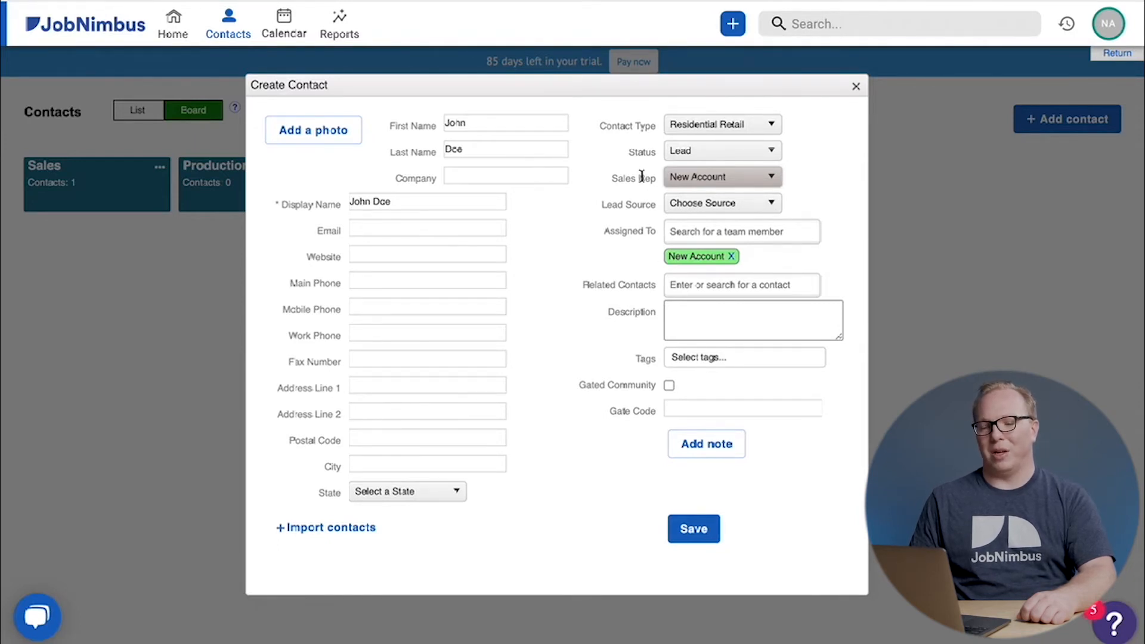
{"action": "mouse_move", "coordinate": [641, 237]}
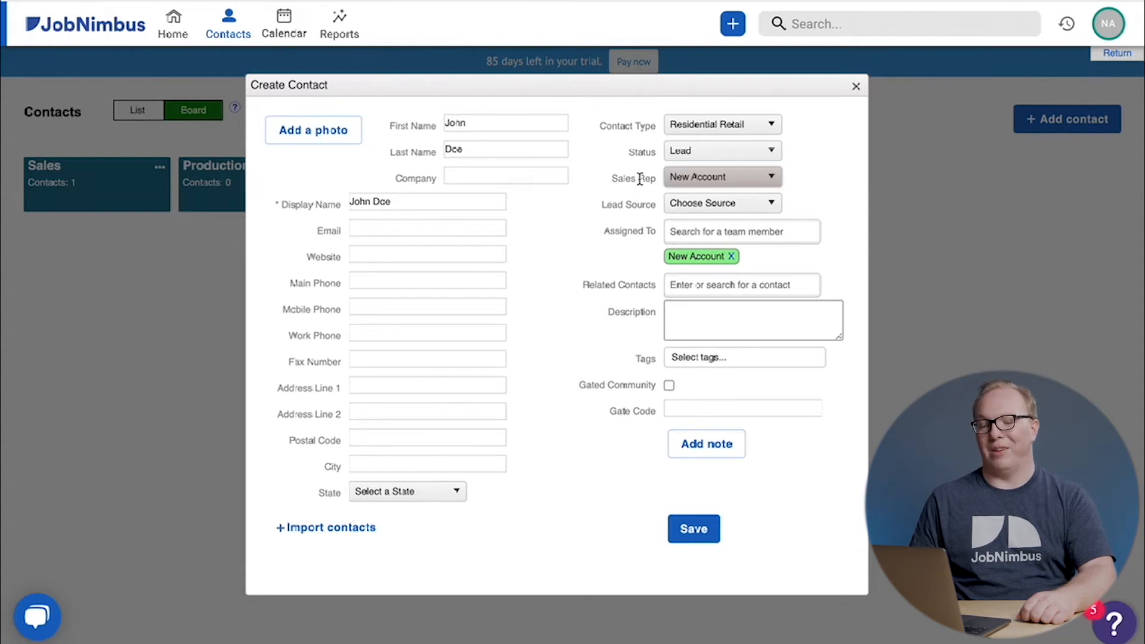
{"action": "mouse_move", "coordinate": [653, 227]}
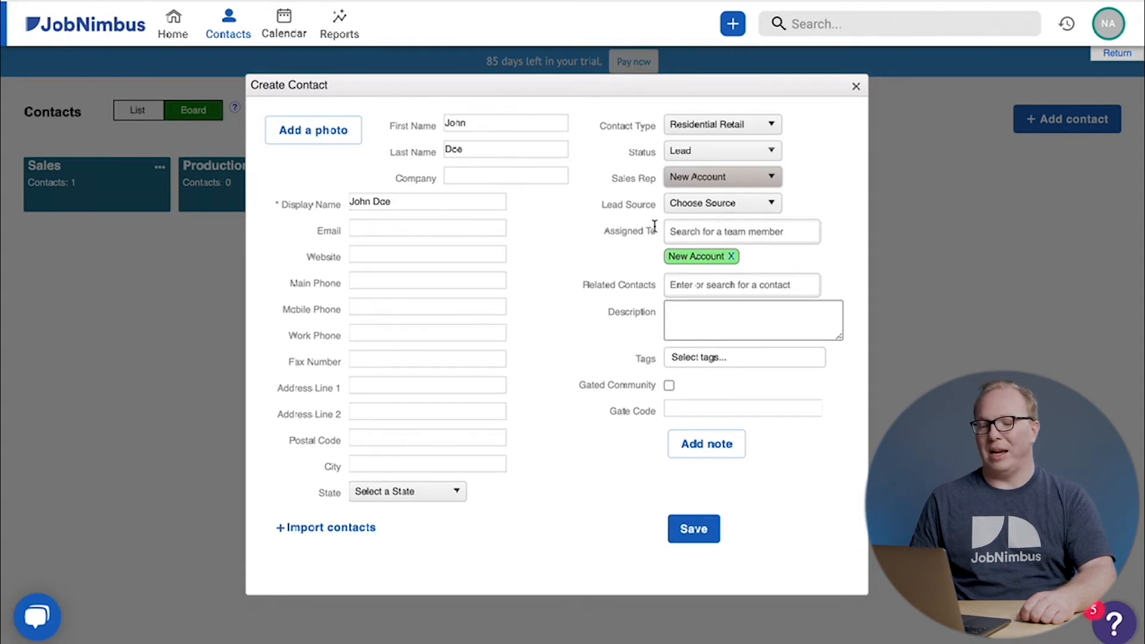
{"action": "mouse_move", "coordinate": [621, 252]}
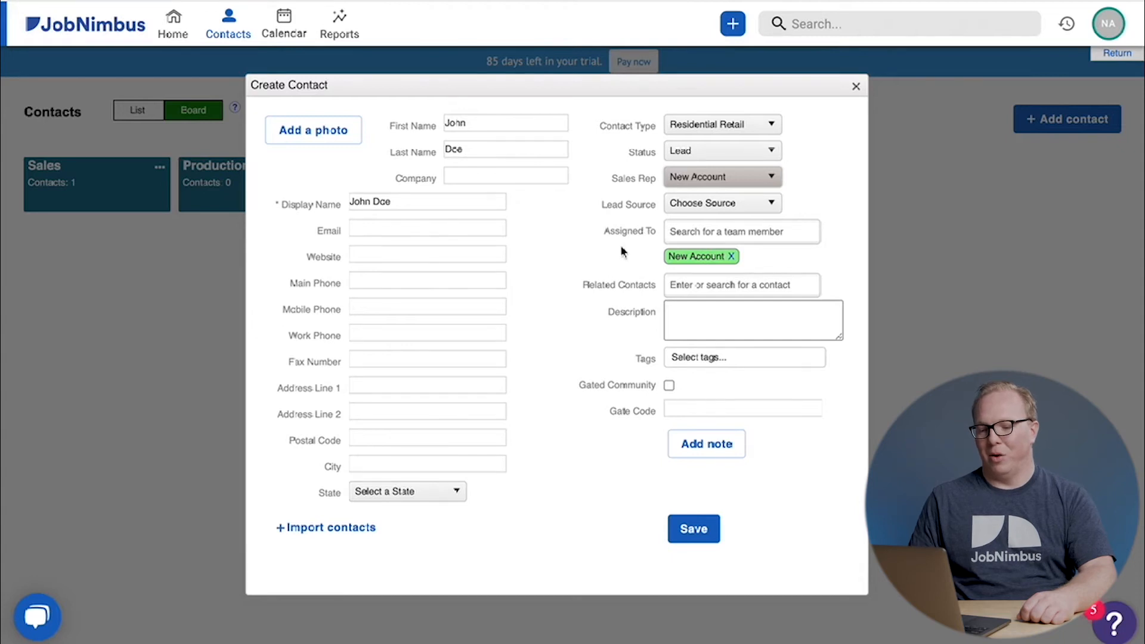
{"action": "mouse_move", "coordinate": [595, 387]}
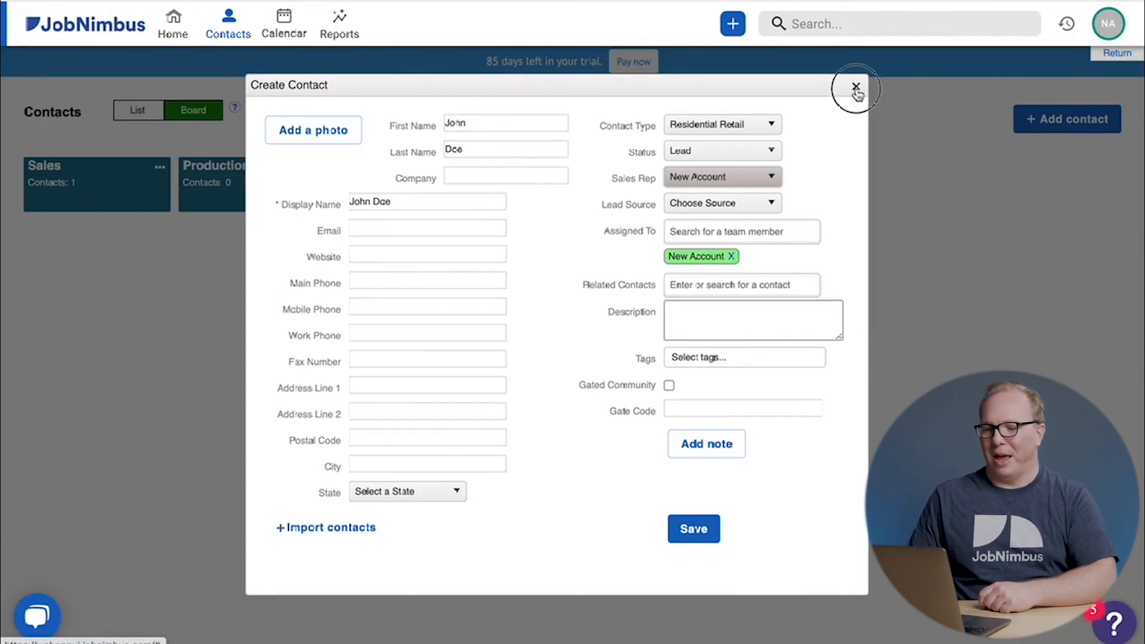
{"action": "left_click", "coordinate": [855, 87]}
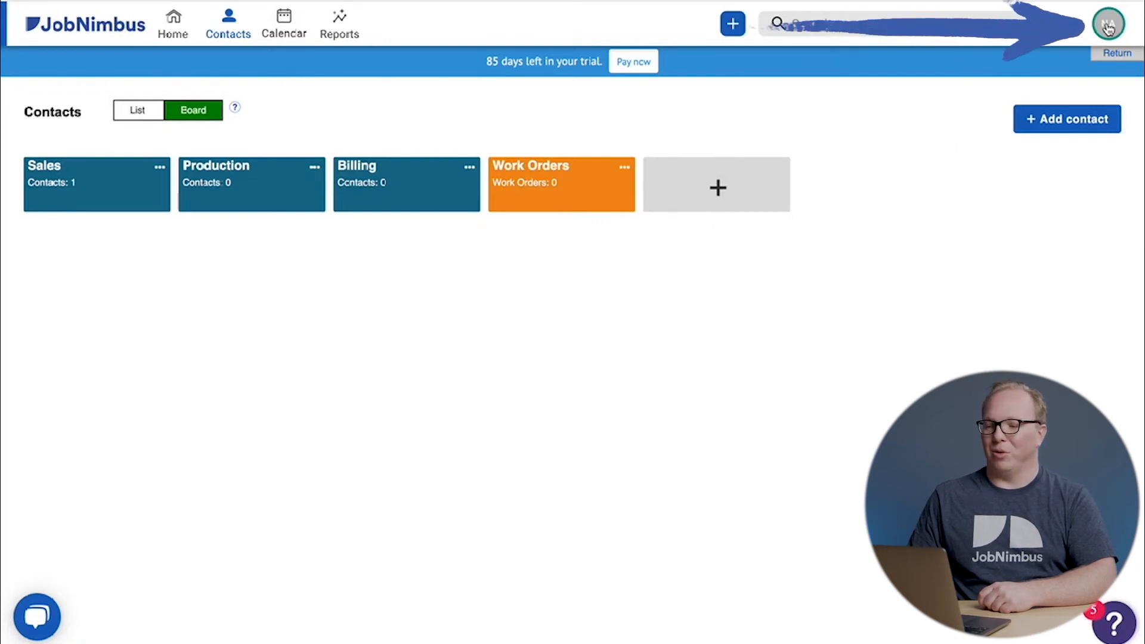
Step: Go to company Settings from the profile avatar and select Contact Fields
{"action": "left_click", "coordinate": [1108, 23]}
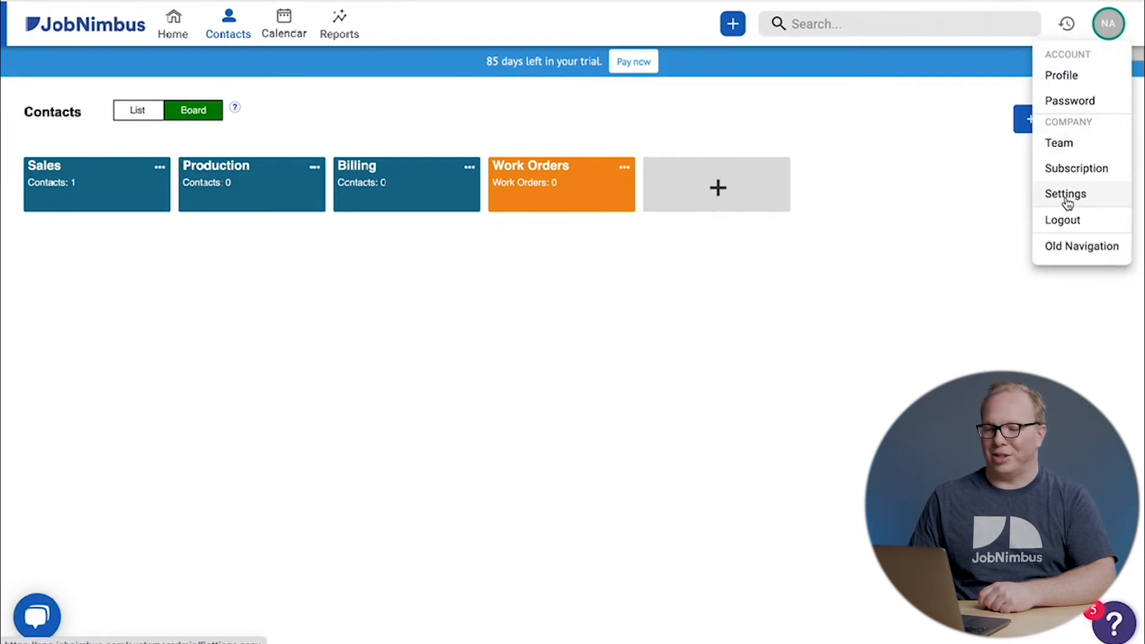
{"action": "left_click", "coordinate": [1066, 193]}
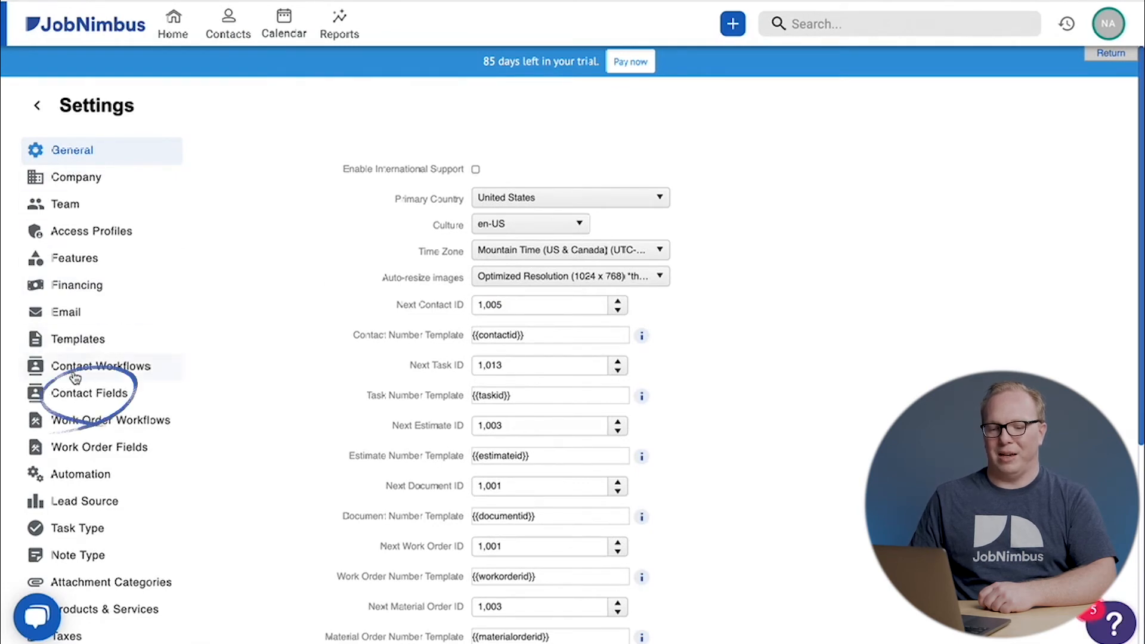
{"action": "left_click", "coordinate": [89, 393]}
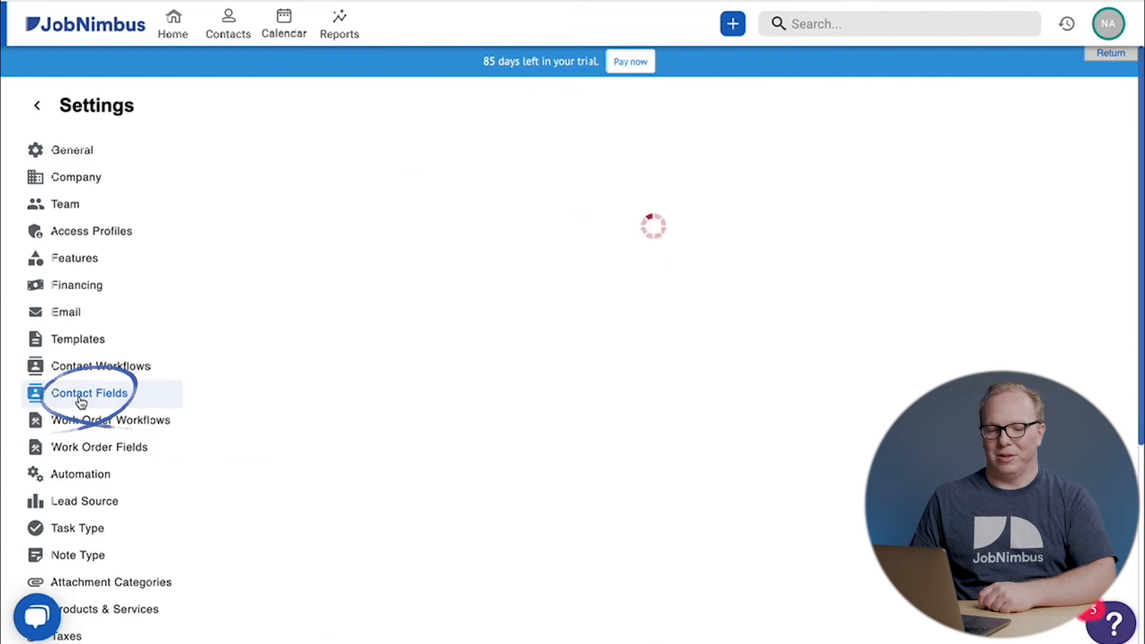
Step: Open the empty Add Contact Field dialog from the Contact Fields page
{"action": "left_click", "coordinate": [88, 393]}
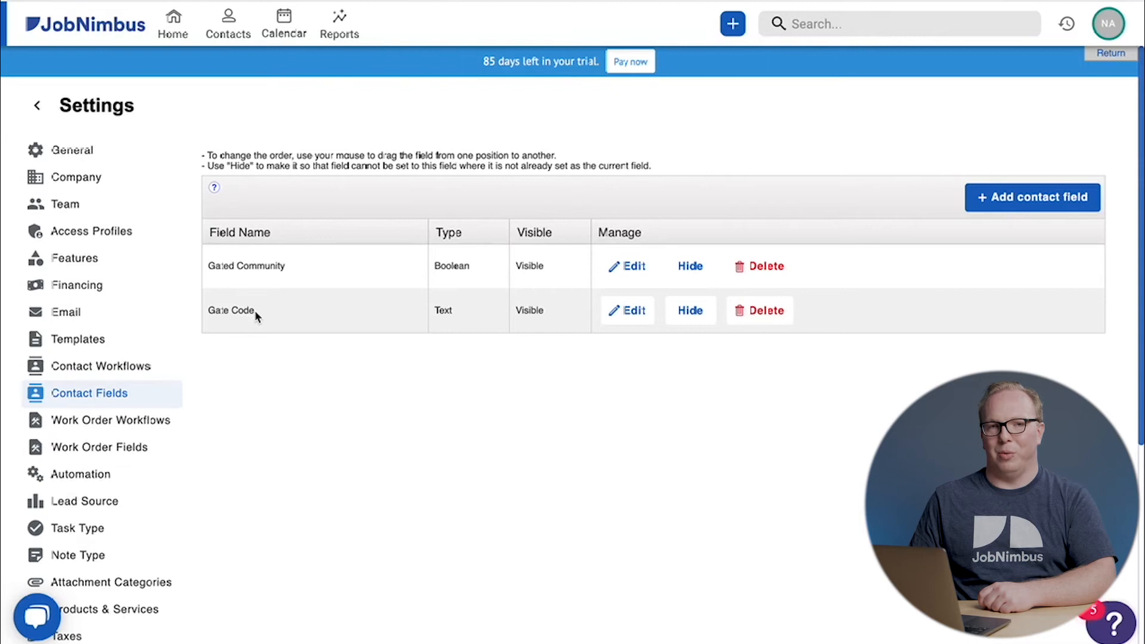
{"action": "mouse_move", "coordinate": [728, 274]}
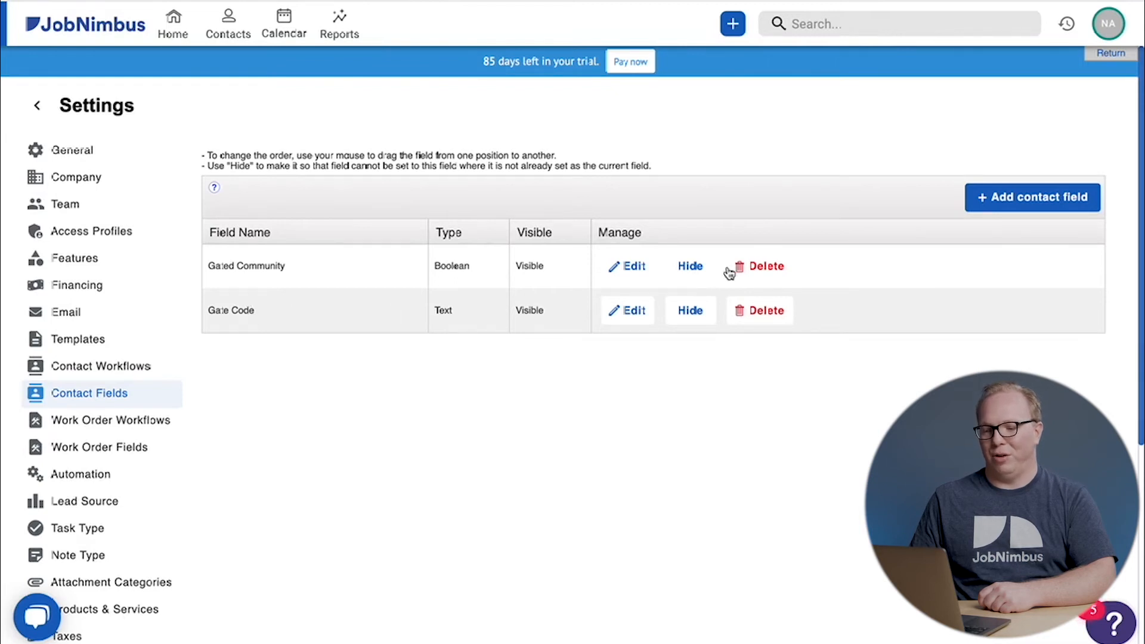
{"action": "mouse_move", "coordinate": [759, 304]}
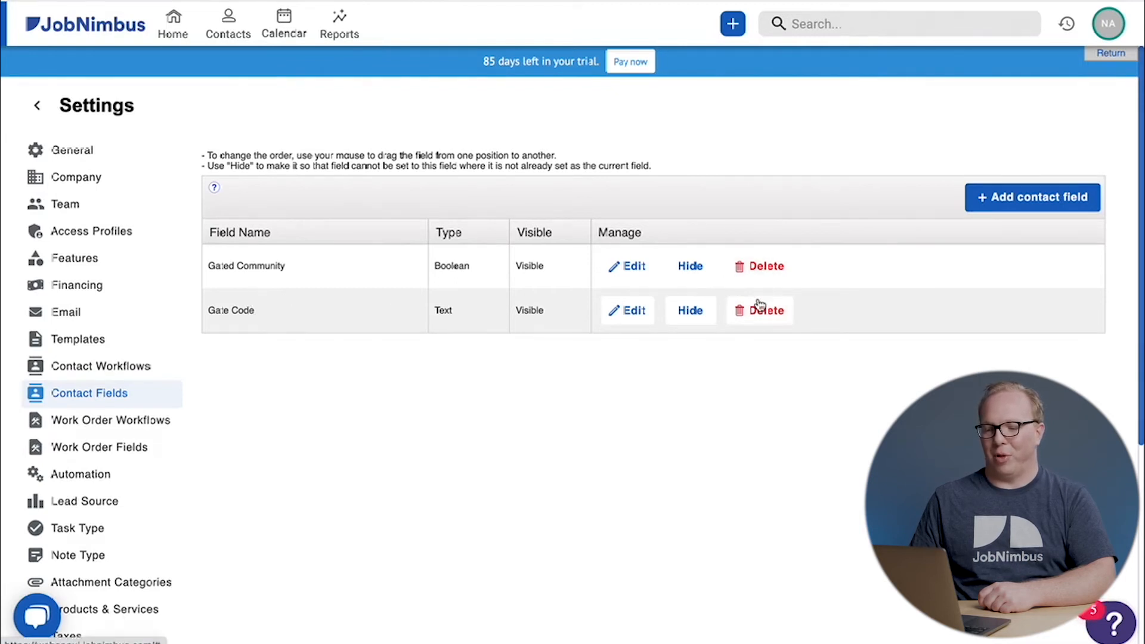
{"action": "mouse_move", "coordinate": [746, 353]}
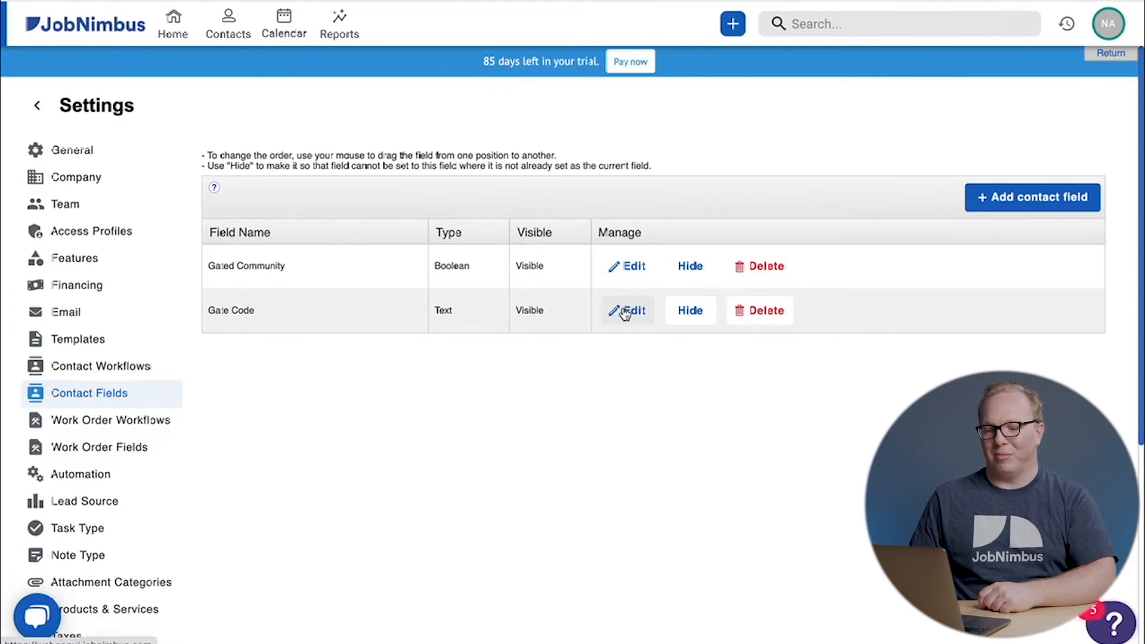
{"action": "mouse_move", "coordinate": [716, 261]}
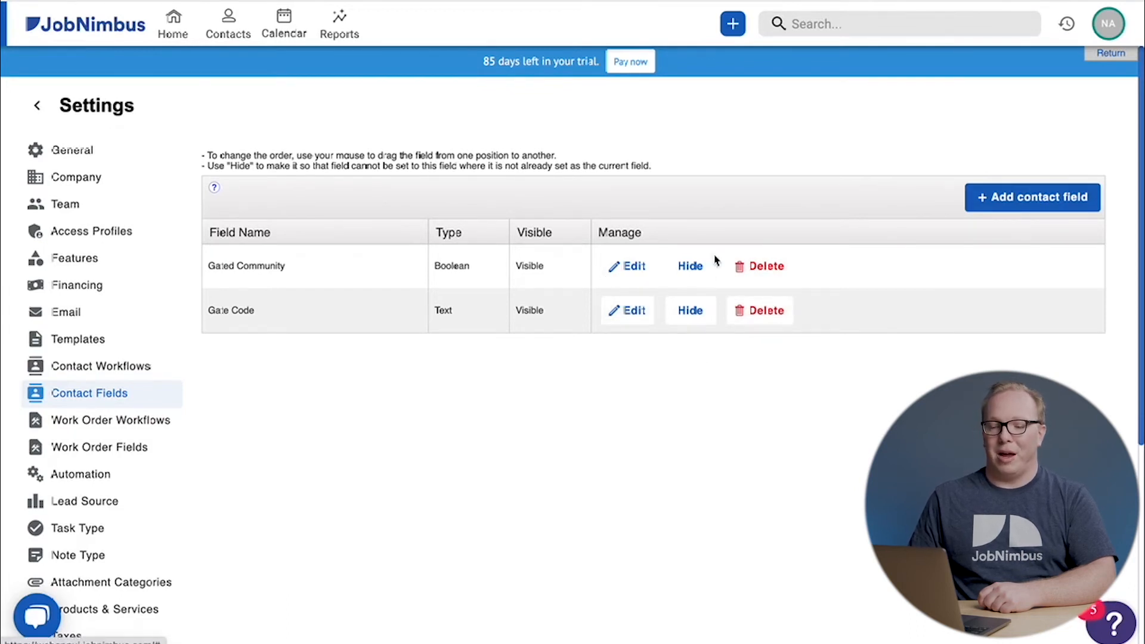
{"action": "mouse_move", "coordinate": [1032, 197]}
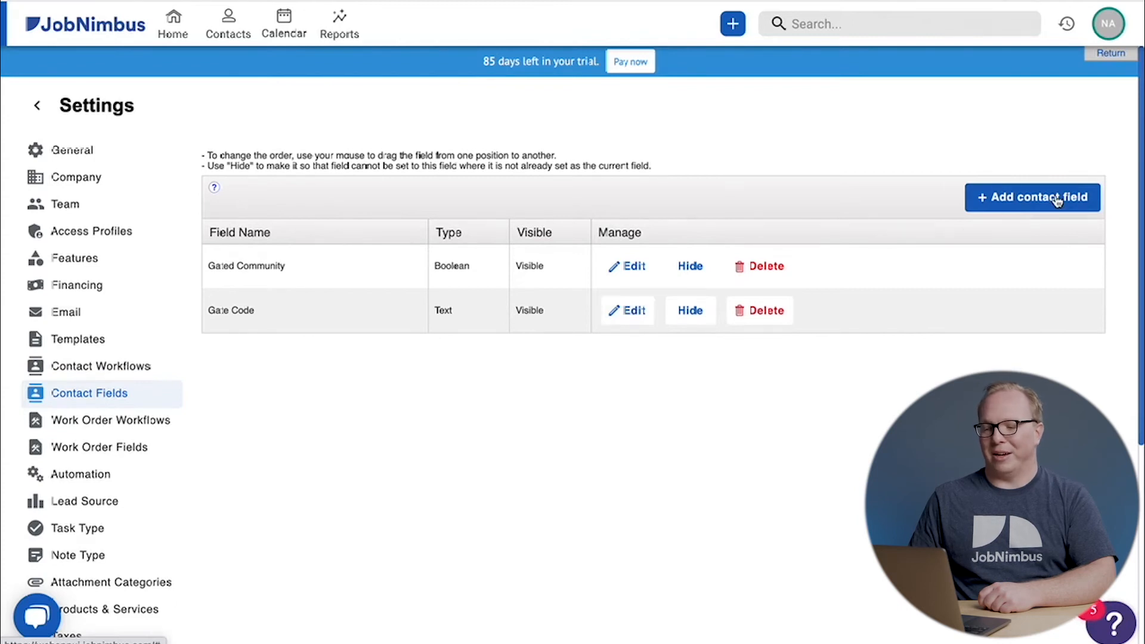
{"action": "left_click", "coordinate": [1031, 197]}
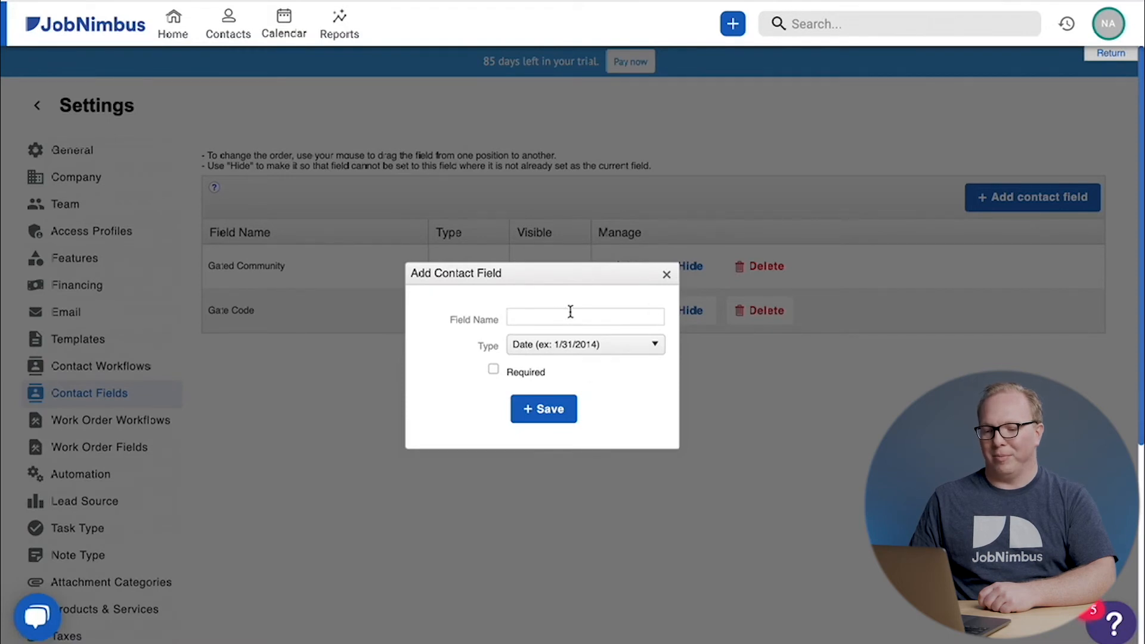
Step: Enter 'Date of First Contact' as the new field's name
{"action": "left_click", "coordinate": [543, 408]}
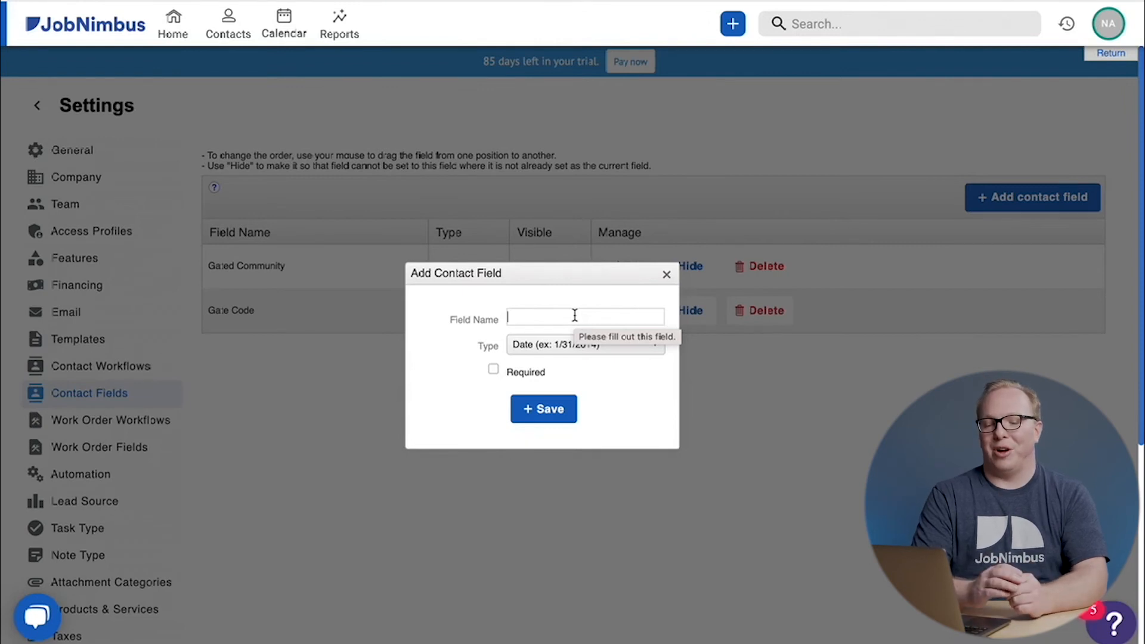
{"action": "type", "text": "Date of First"}
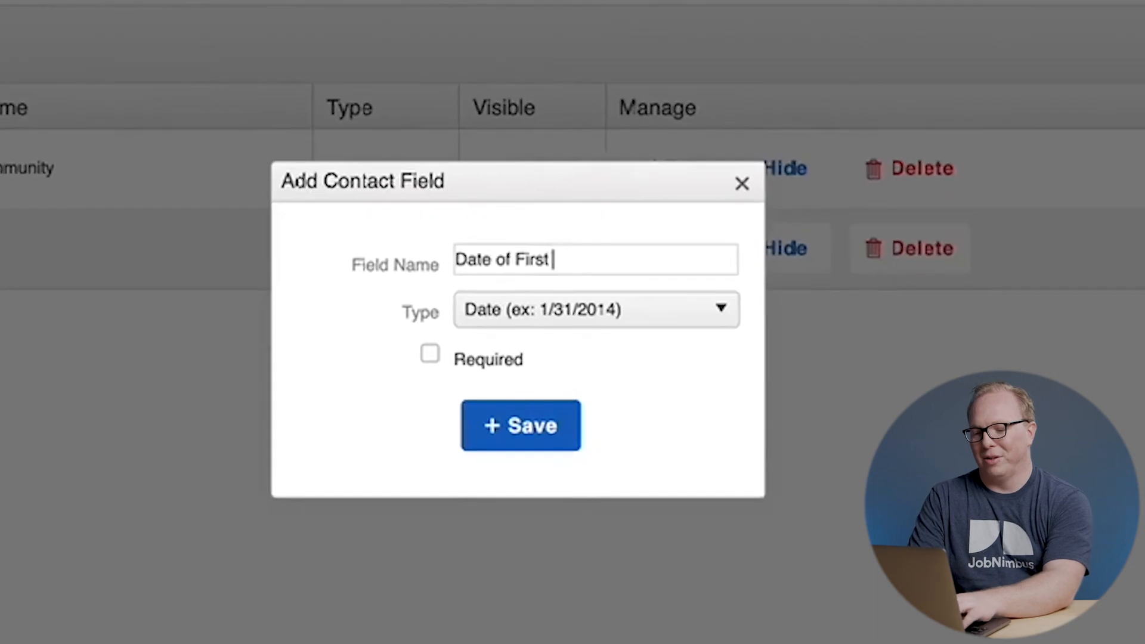
{"action": "type", "text": "Contact"}
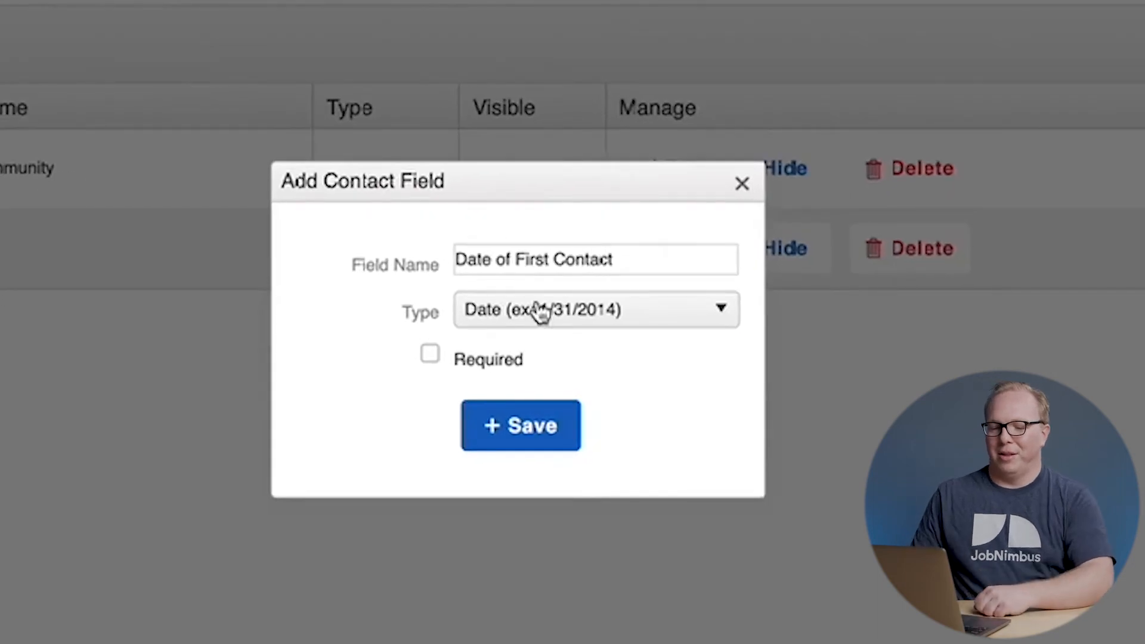
{"action": "mouse_move", "coordinate": [643, 315]}
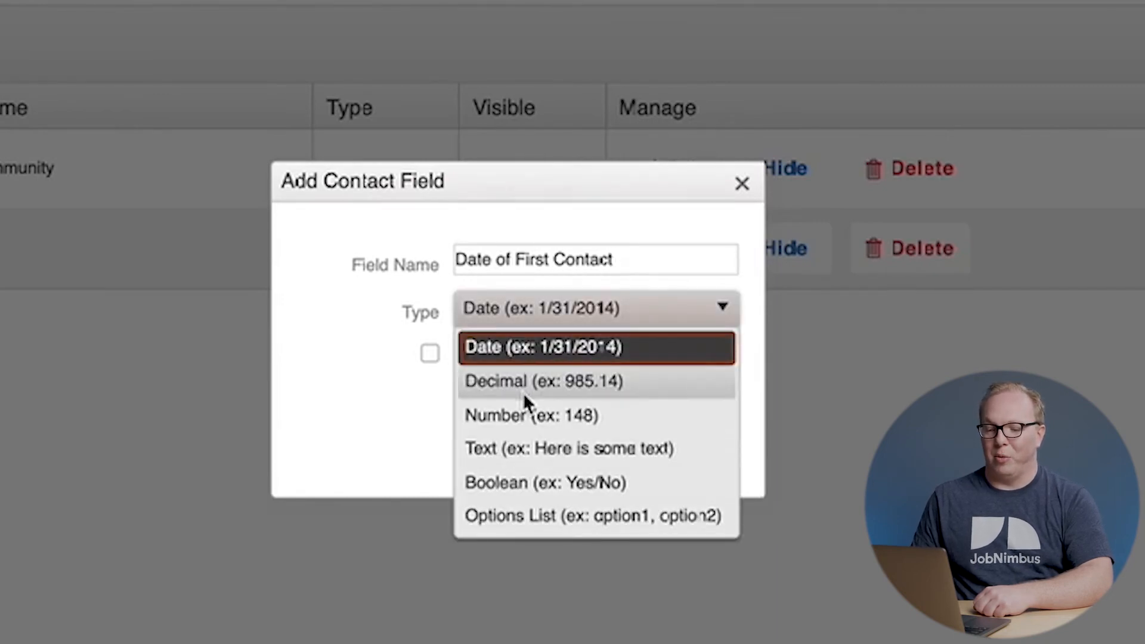
Step: Switch the field type through Decimal, Text and Boolean, then reopen the type list
{"action": "left_click", "coordinate": [543, 380]}
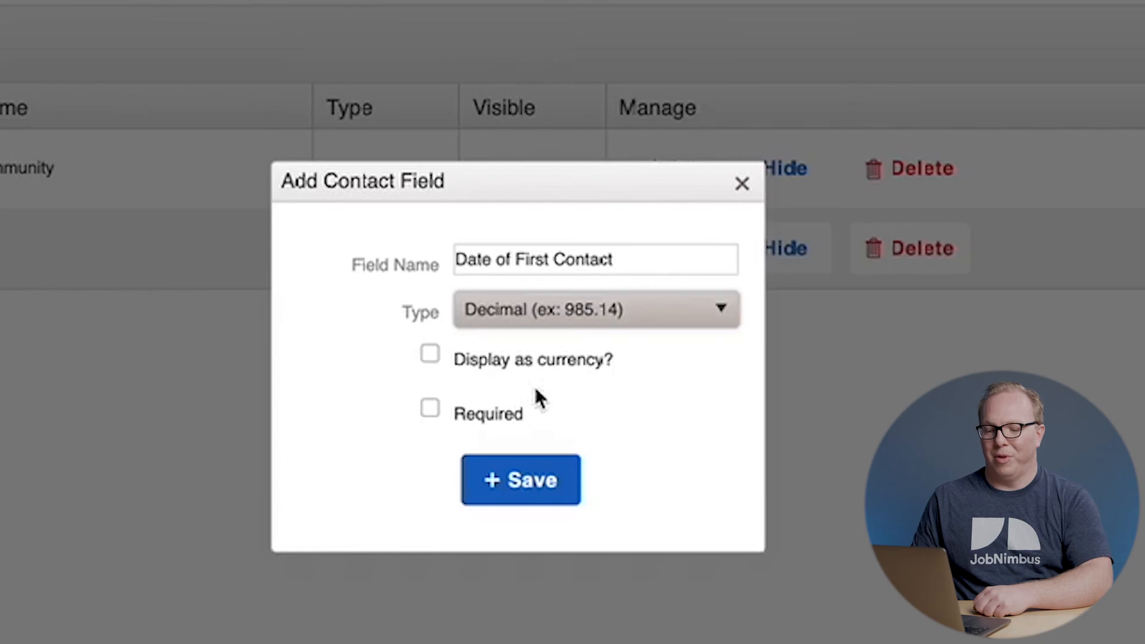
{"action": "mouse_move", "coordinate": [431, 358]}
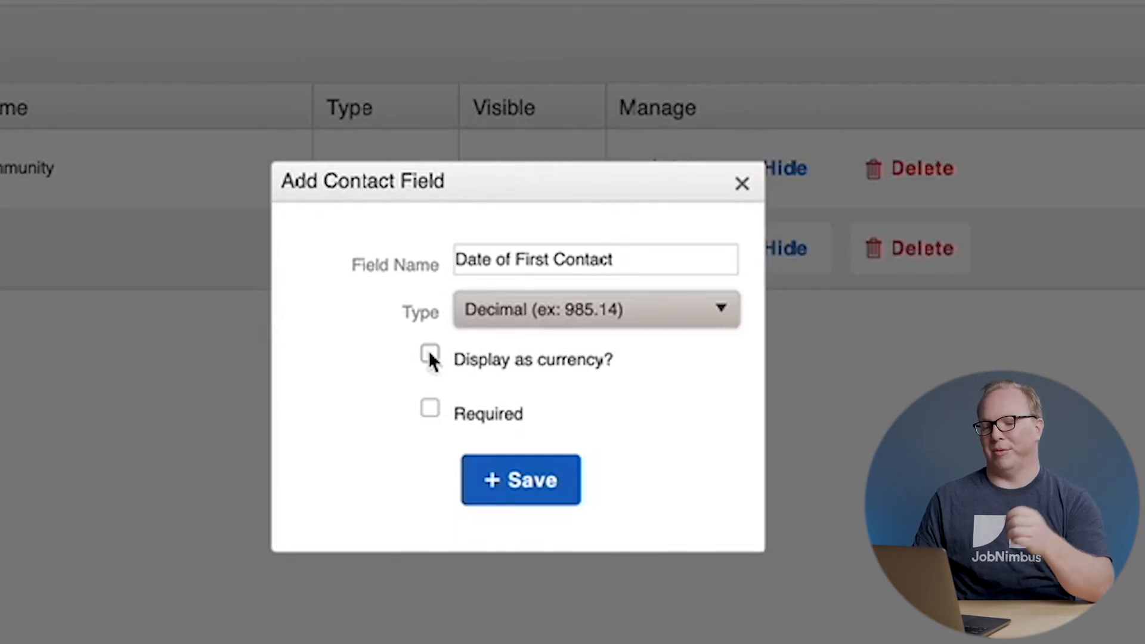
{"action": "left_click", "coordinate": [594, 309]}
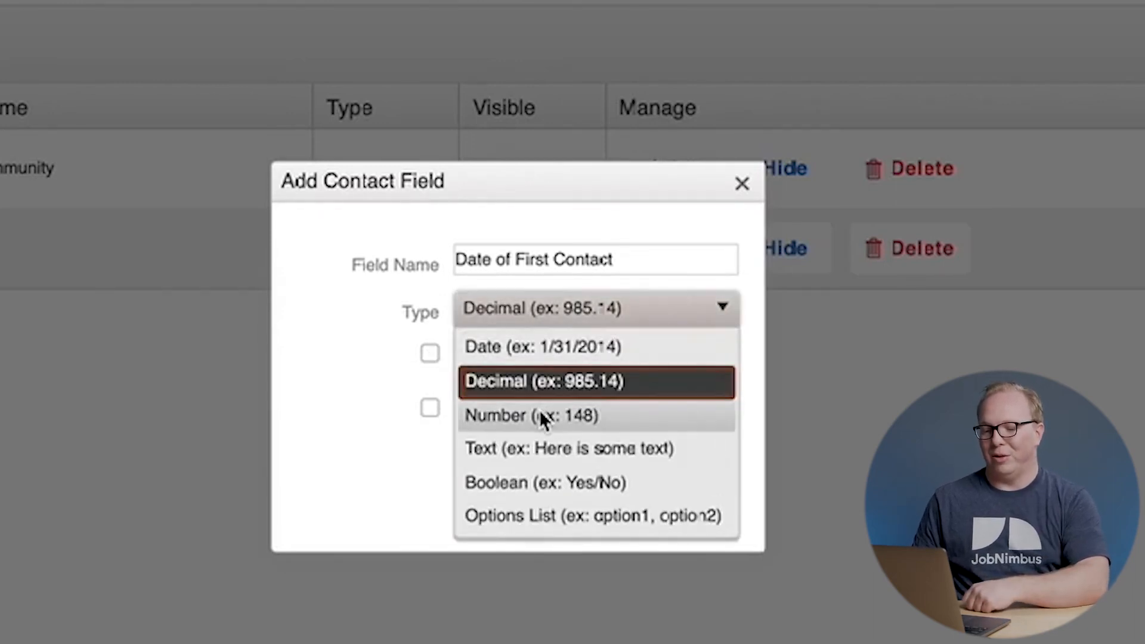
{"action": "mouse_move", "coordinate": [530, 467]}
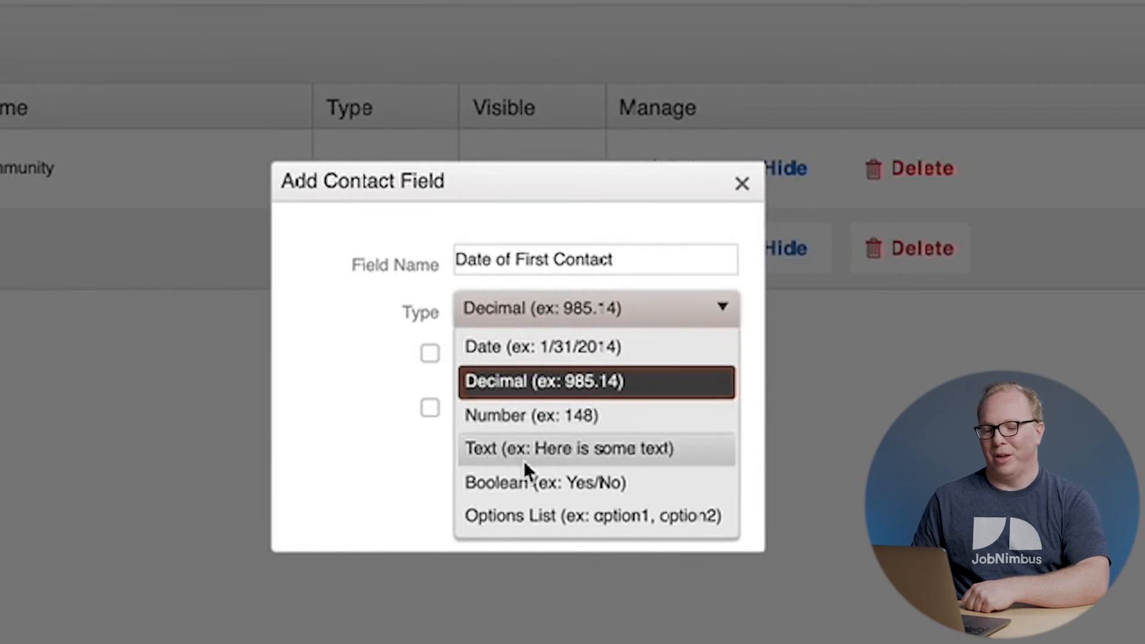
{"action": "left_click", "coordinate": [568, 448]}
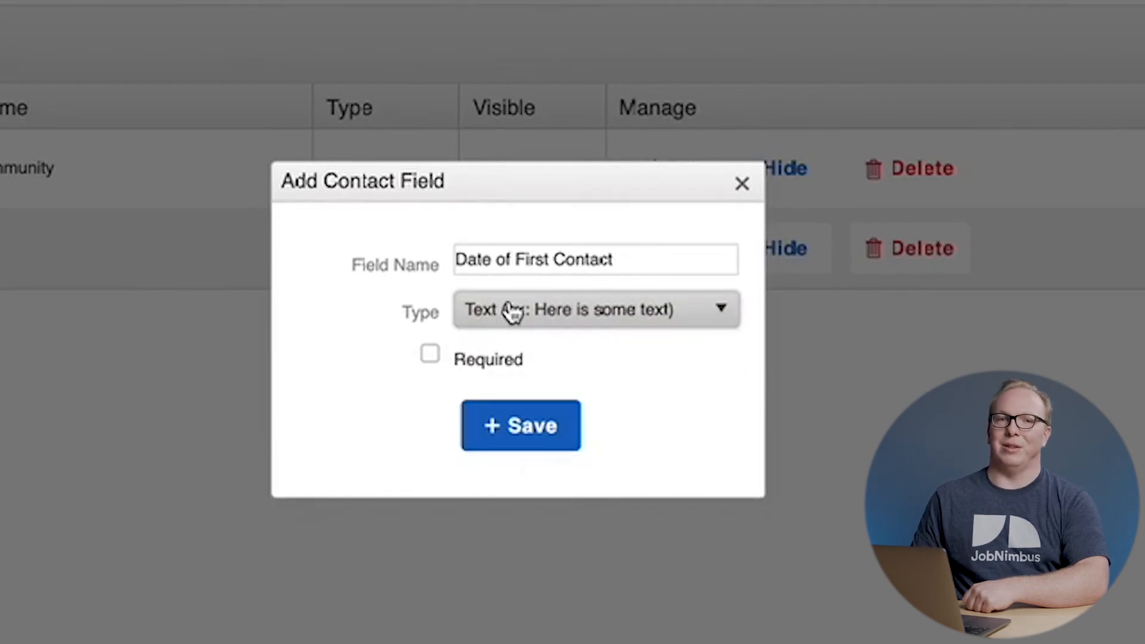
{"action": "left_click", "coordinate": [595, 309]}
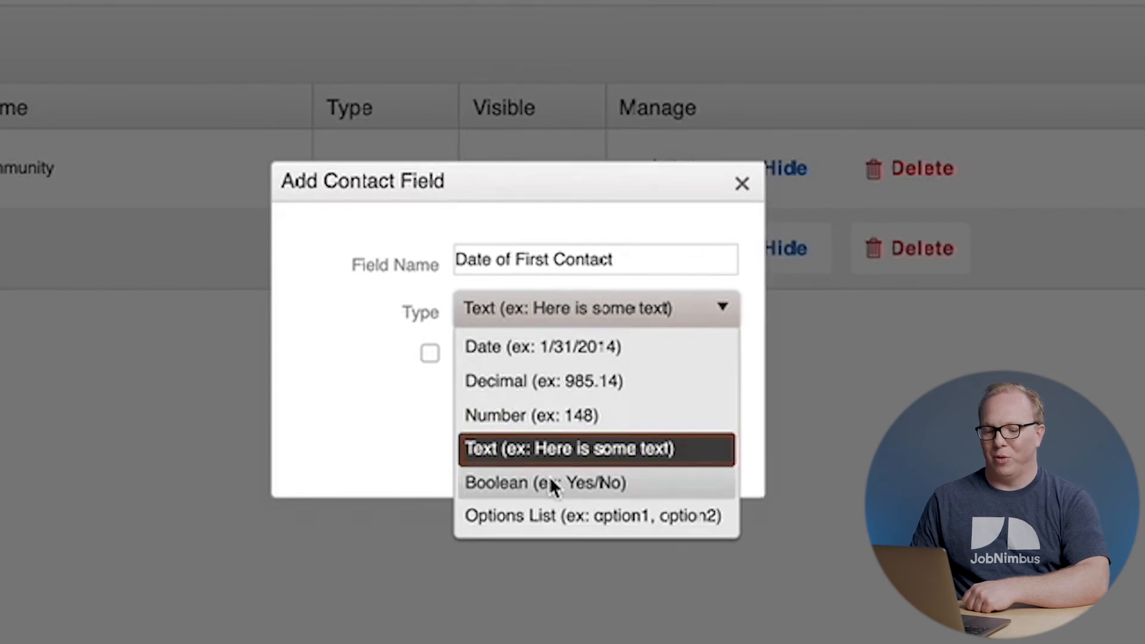
{"action": "left_click", "coordinate": [543, 481]}
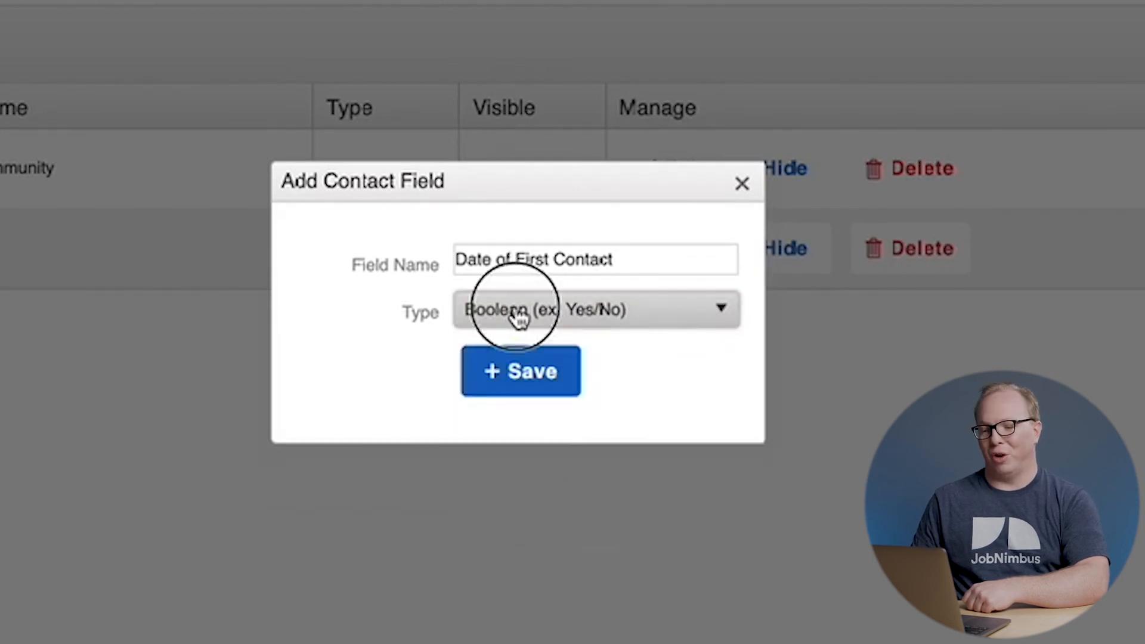
{"action": "left_click", "coordinate": [595, 309]}
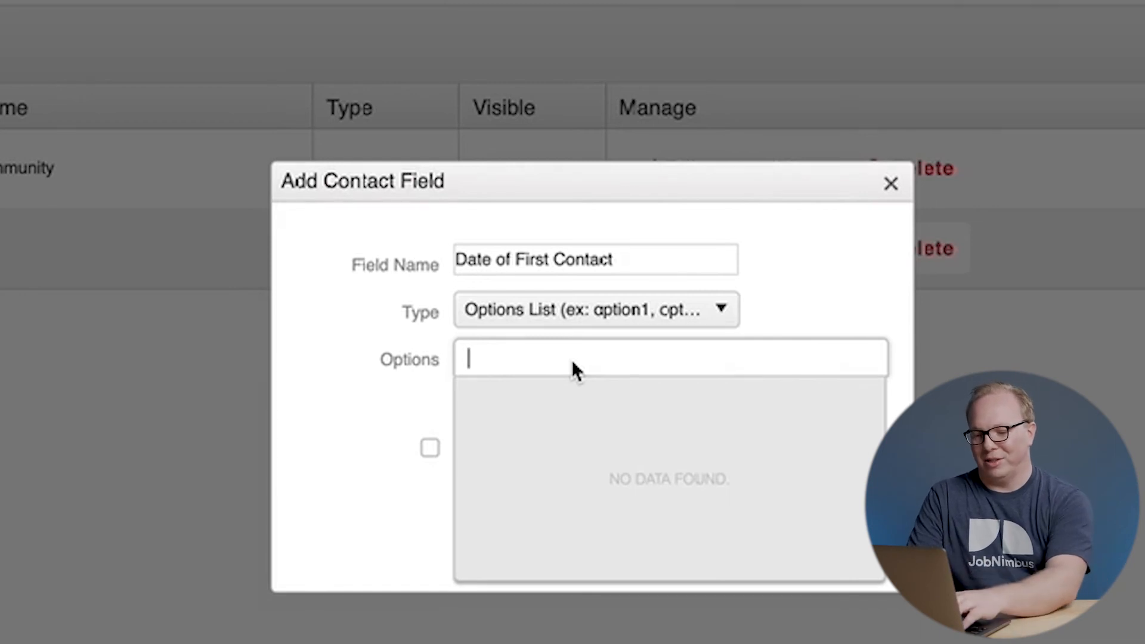
Step: Add Monday and Tuesday as options, then return the field type to Date
{"action": "type", "text": "Monday"}
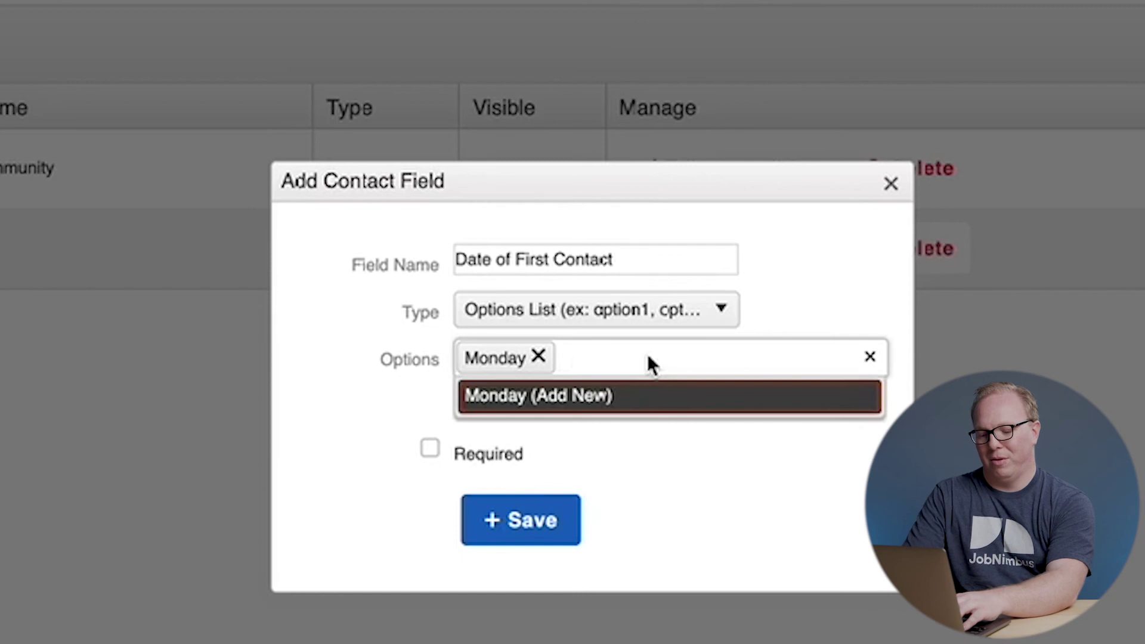
{"action": "type", "text": "Tuesday"}
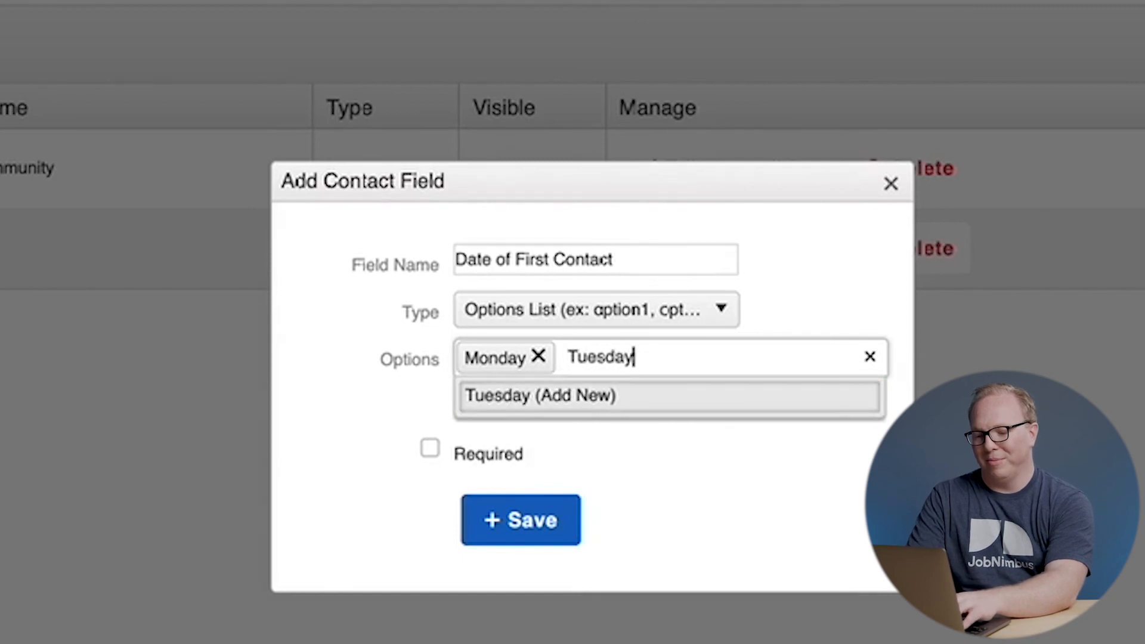
{"action": "left_click", "coordinate": [539, 395]}
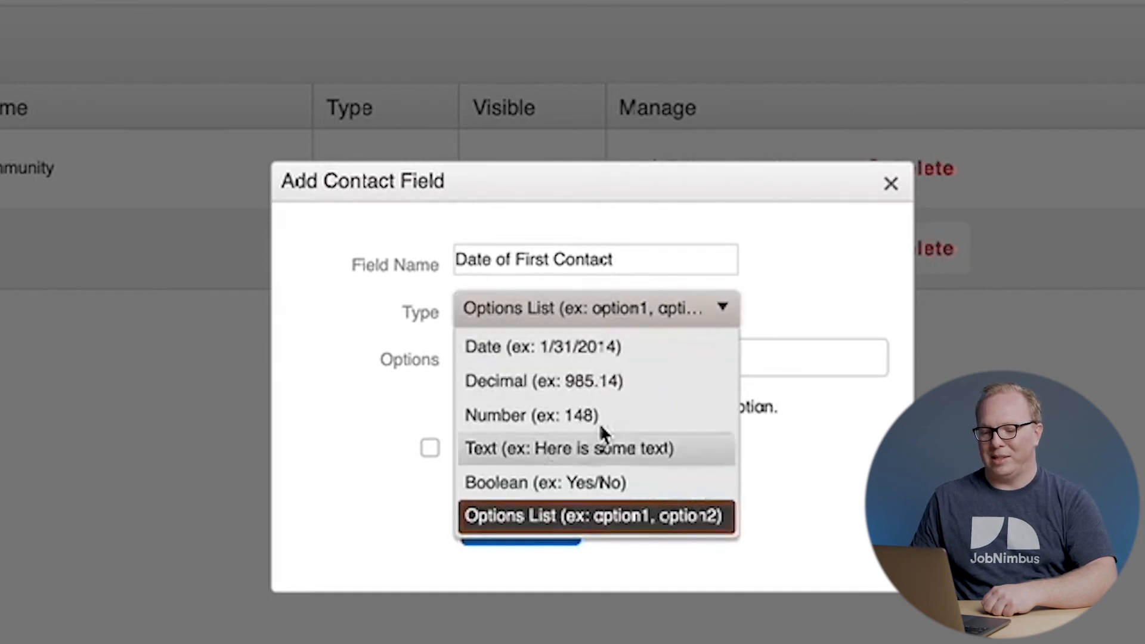
{"action": "left_click", "coordinate": [594, 515]}
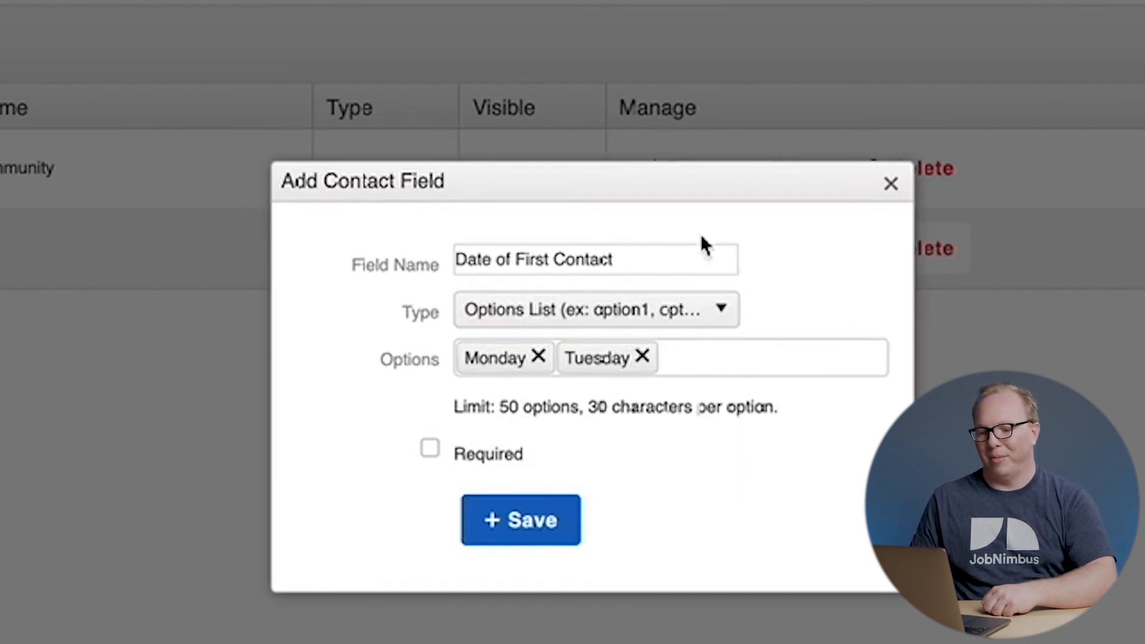
{"action": "mouse_move", "coordinate": [648, 321]}
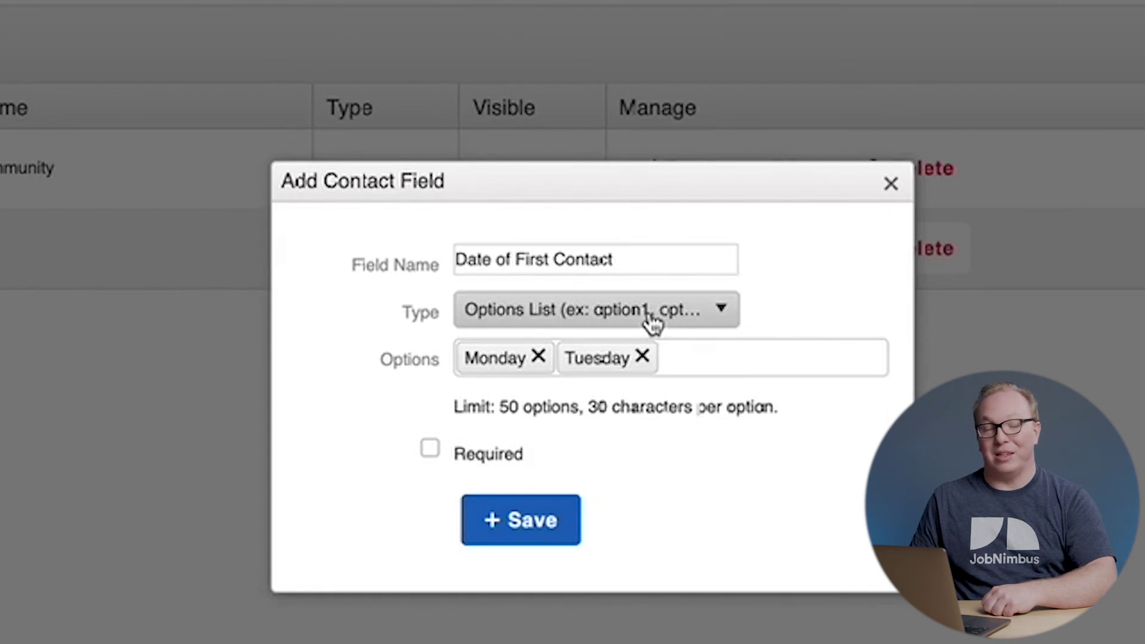
{"action": "left_click", "coordinate": [595, 309]}
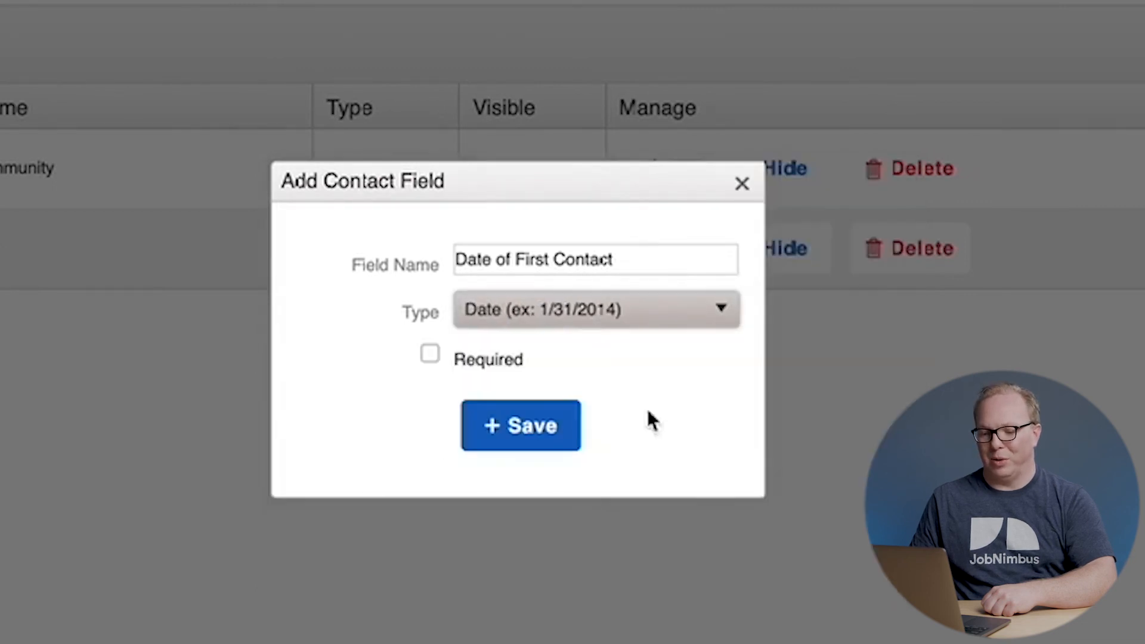
{"action": "mouse_move", "coordinate": [431, 336]}
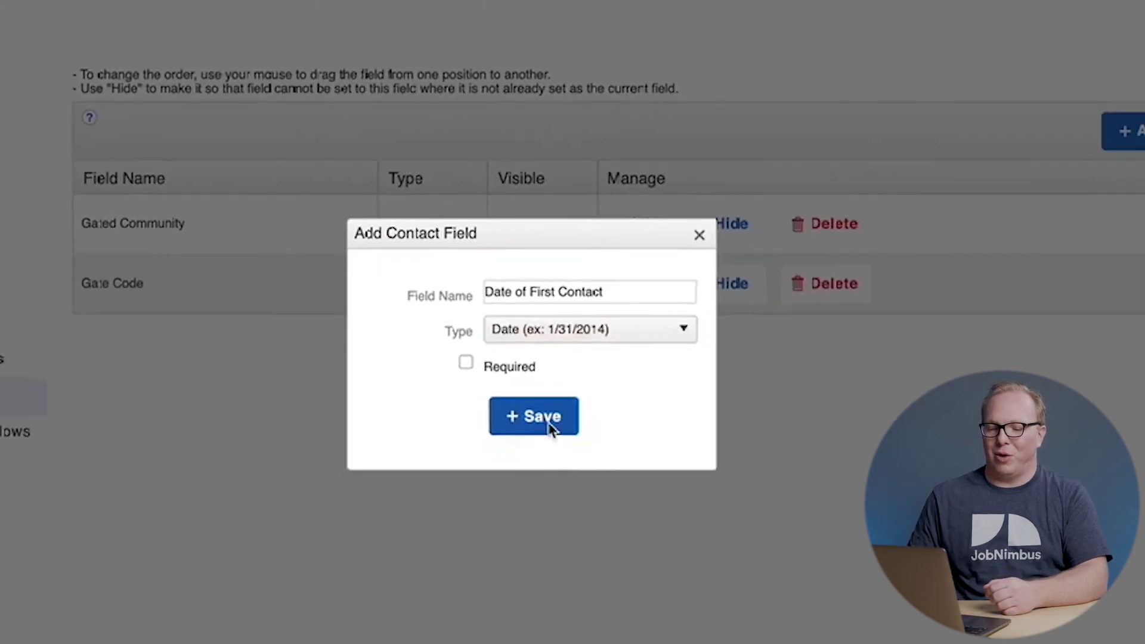
Step: Save the Add Contact Field dialog, creating the Date of First Contact field
{"action": "left_click", "coordinate": [533, 415]}
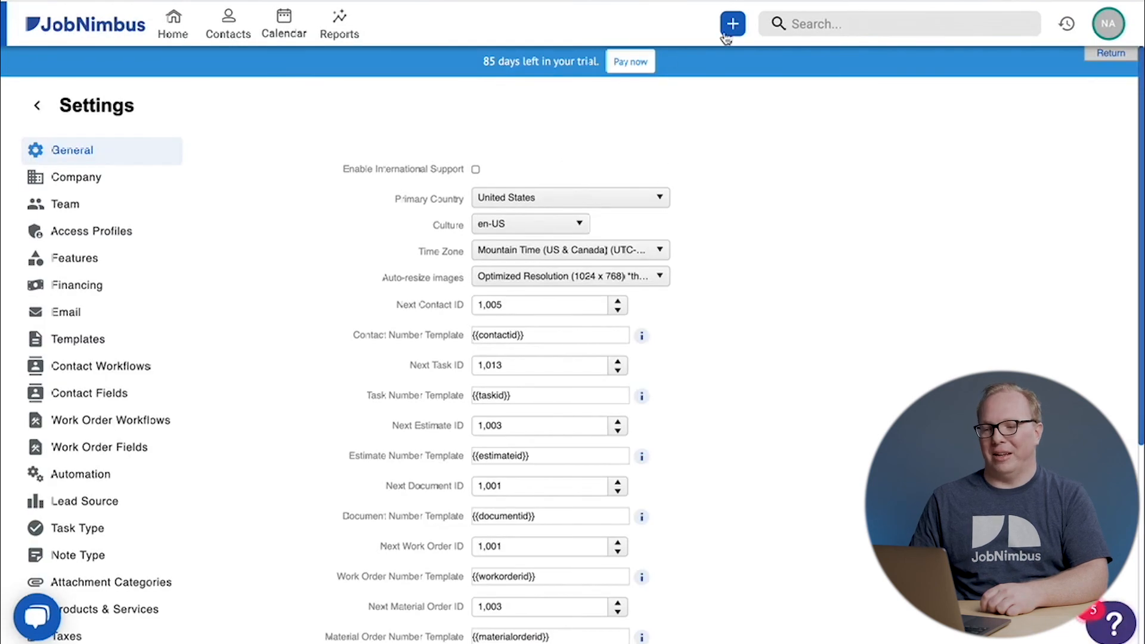
Step: Choose Add Contact from the + menu to show the new Date of First Contact field
{"action": "left_click", "coordinate": [731, 23]}
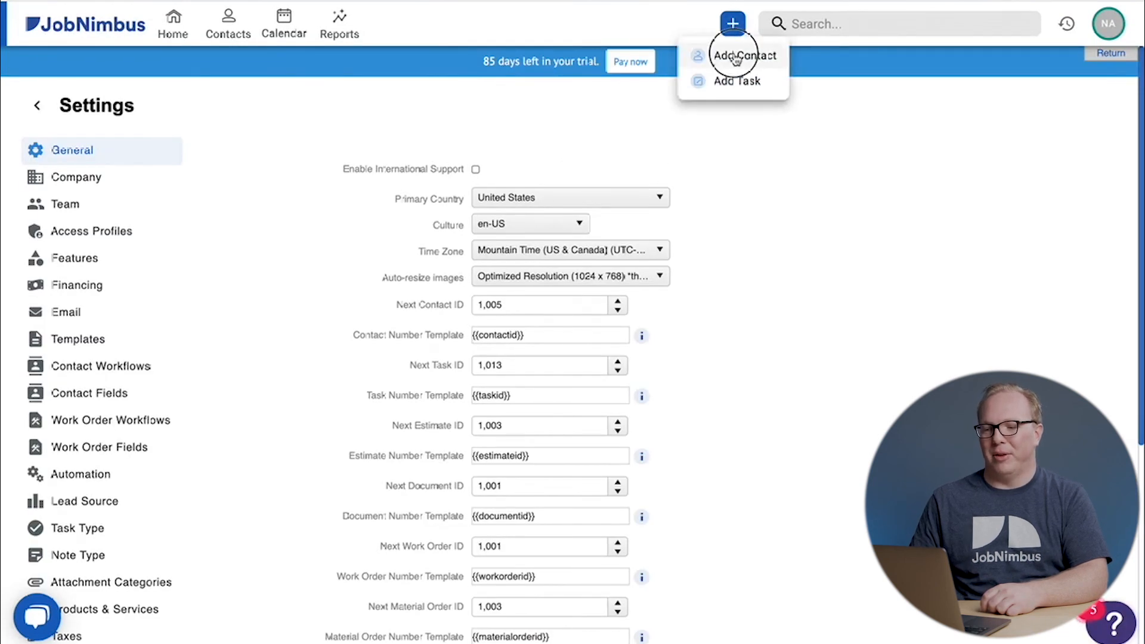
{"action": "left_click", "coordinate": [744, 55]}
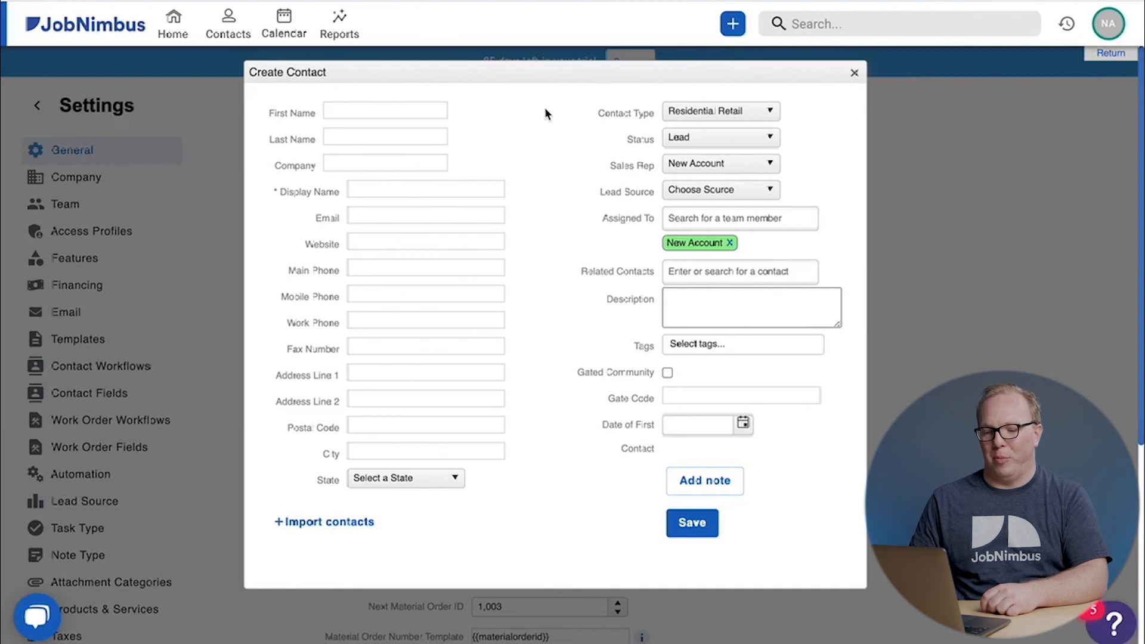
{"action": "mouse_move", "coordinate": [612, 444]}
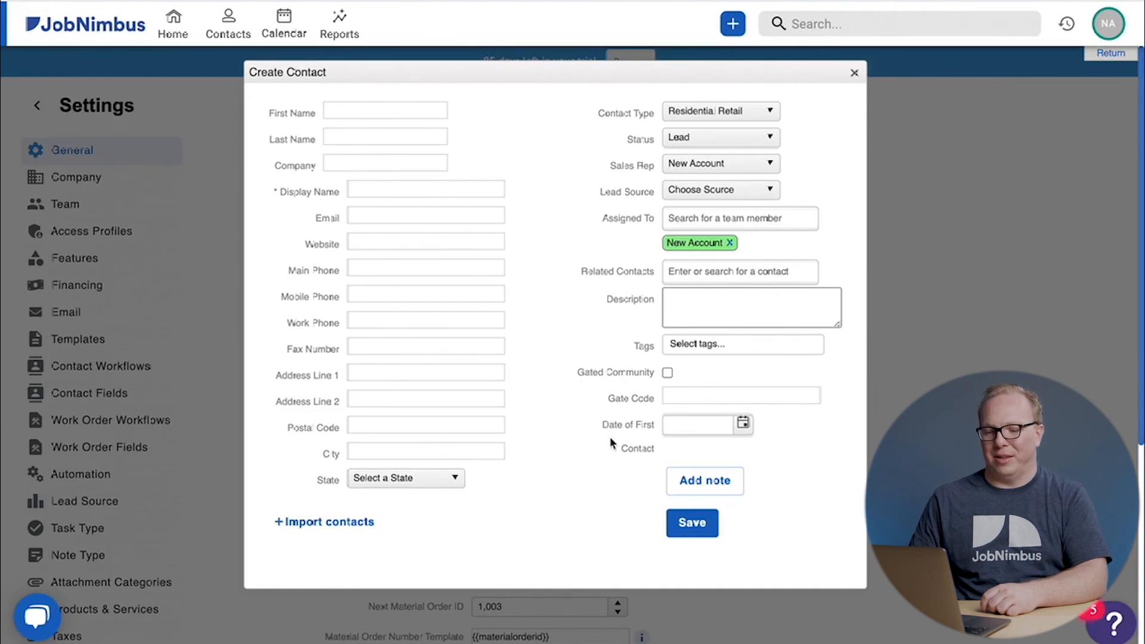
{"action": "mouse_move", "coordinate": [554, 283]}
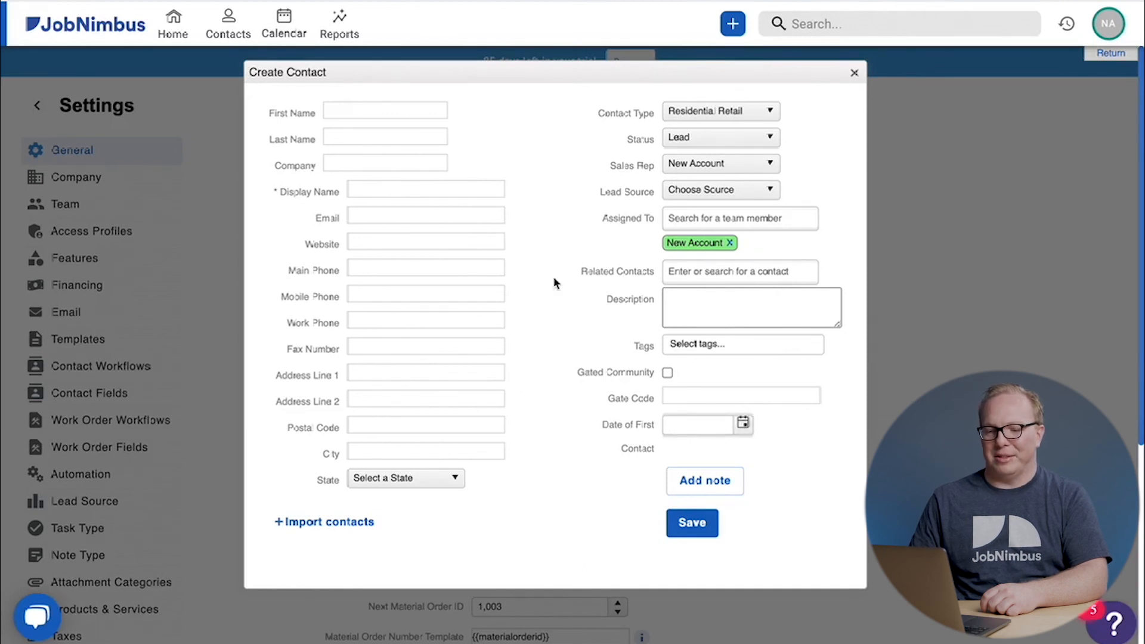